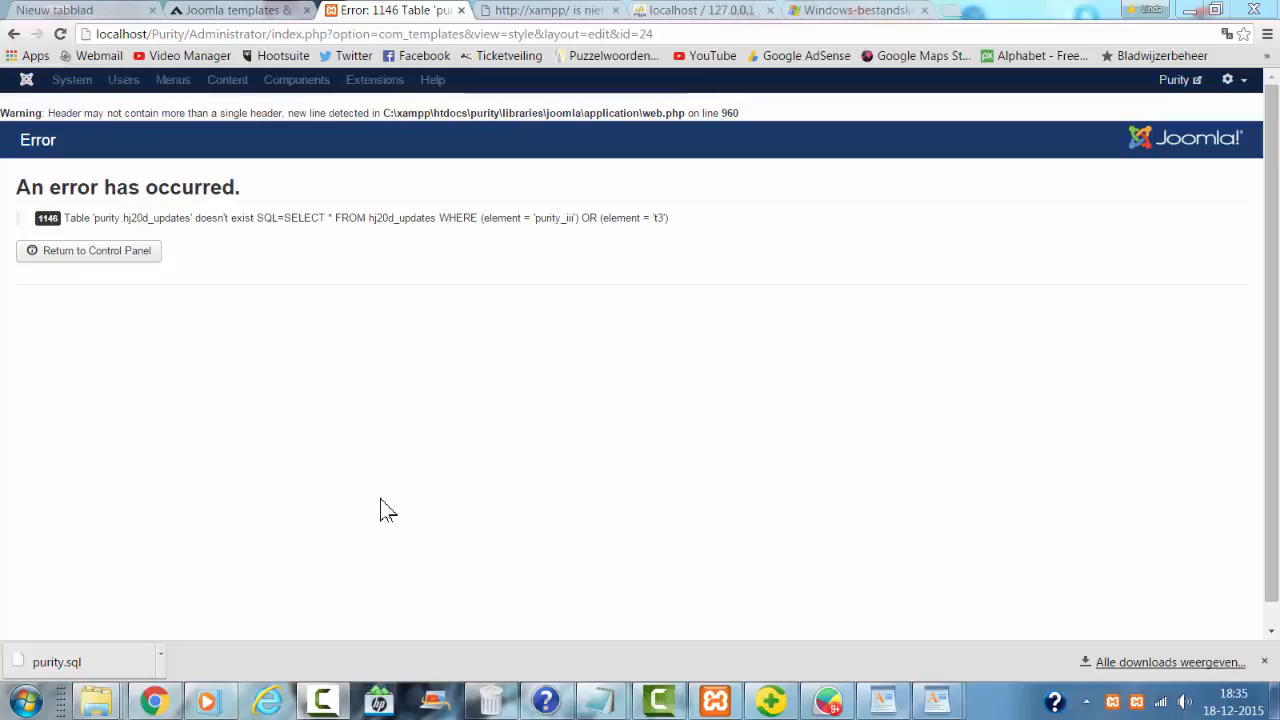
mouse_move(436, 16)
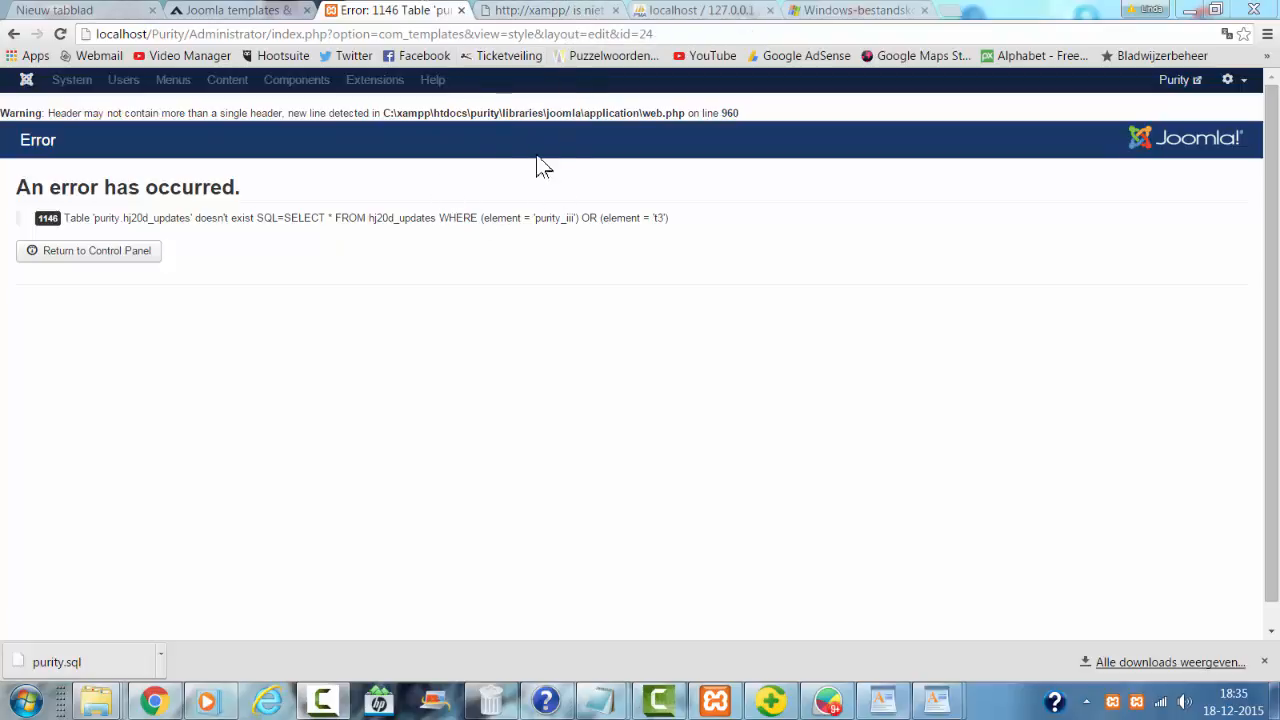
mouse_move(696, 10)
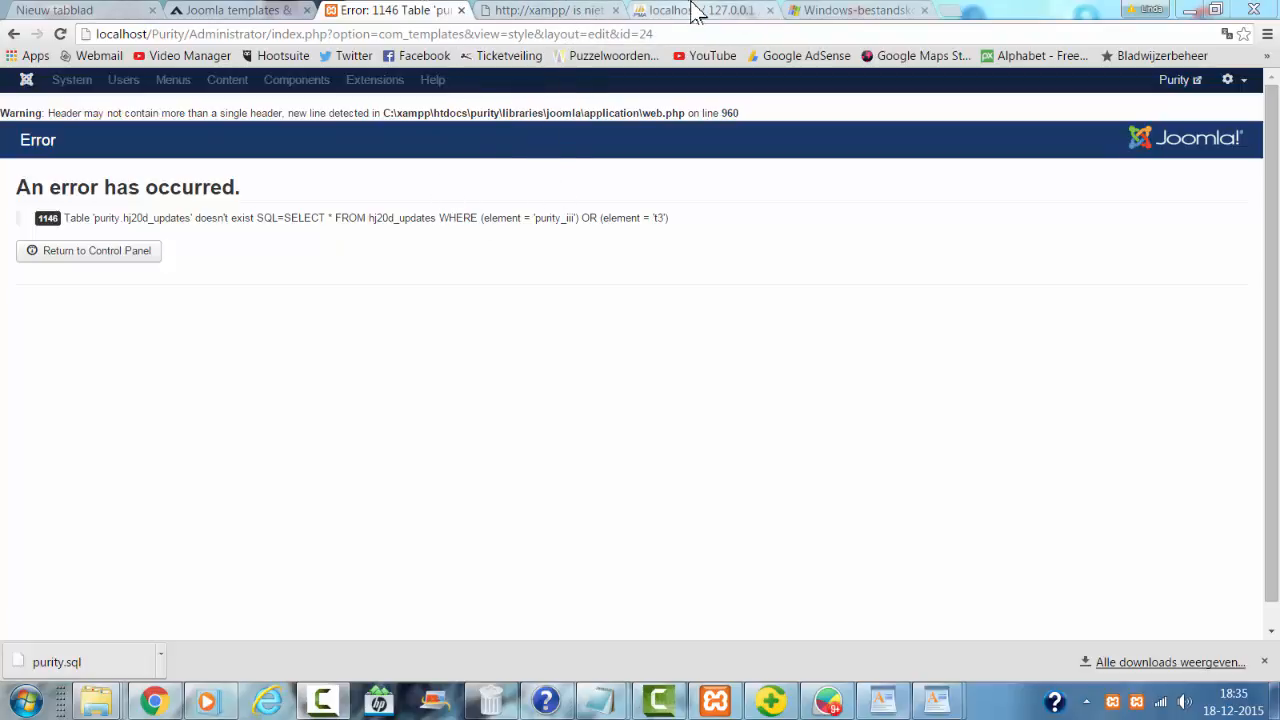
Leave the Joomla missing-table error and switch to the xampp browser tab
left_click(548, 10)
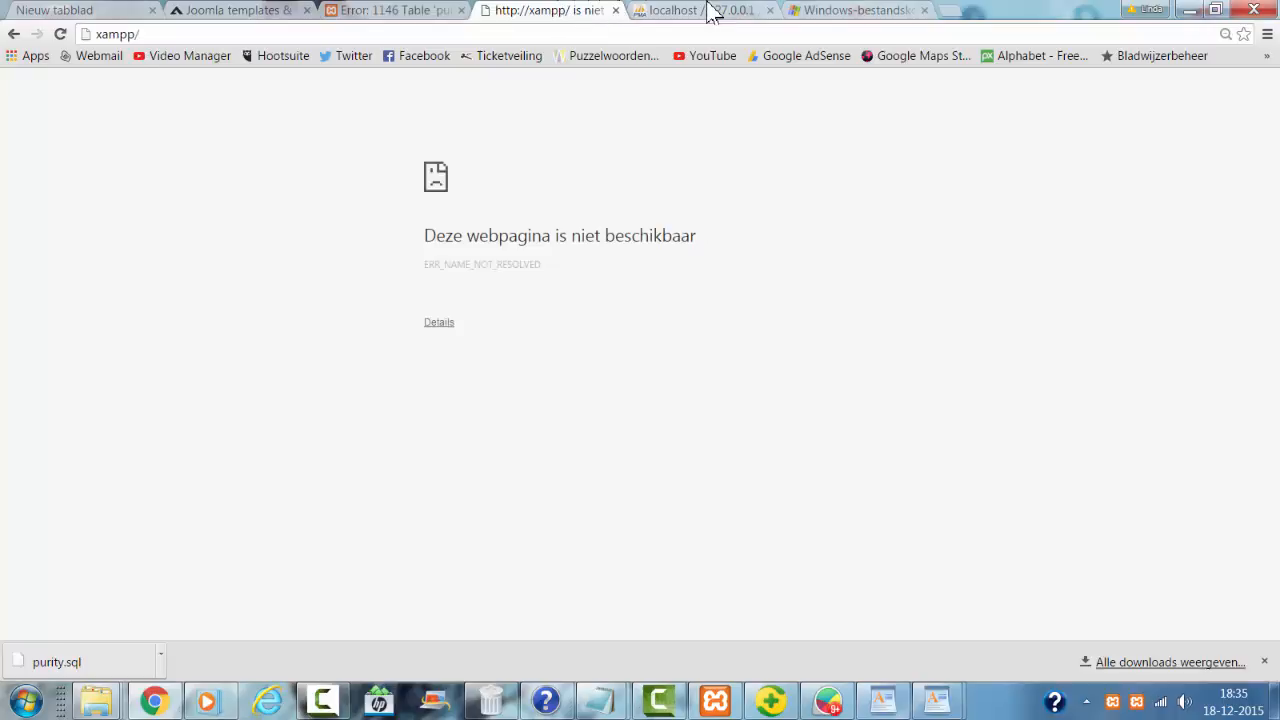
Export the purity database as a quick SQL dump, downloaded as purity (1).sql
left_click(710, 10)
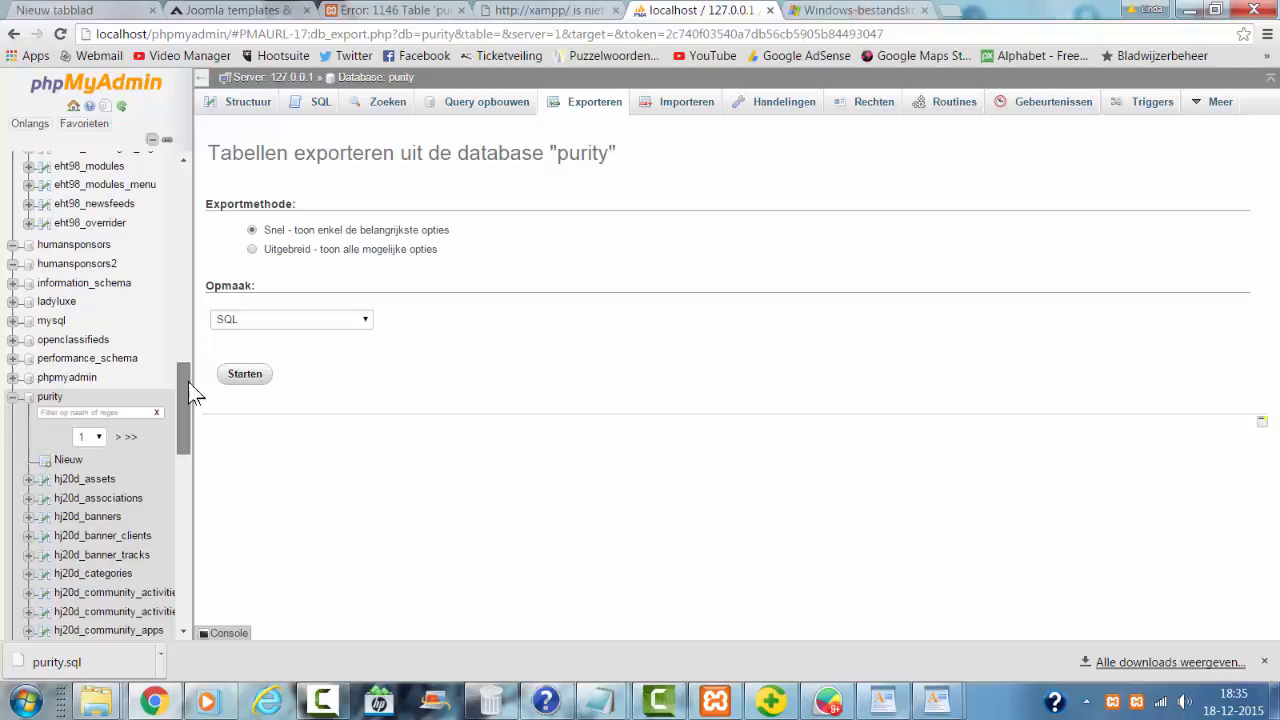
mouse_move(104, 376)
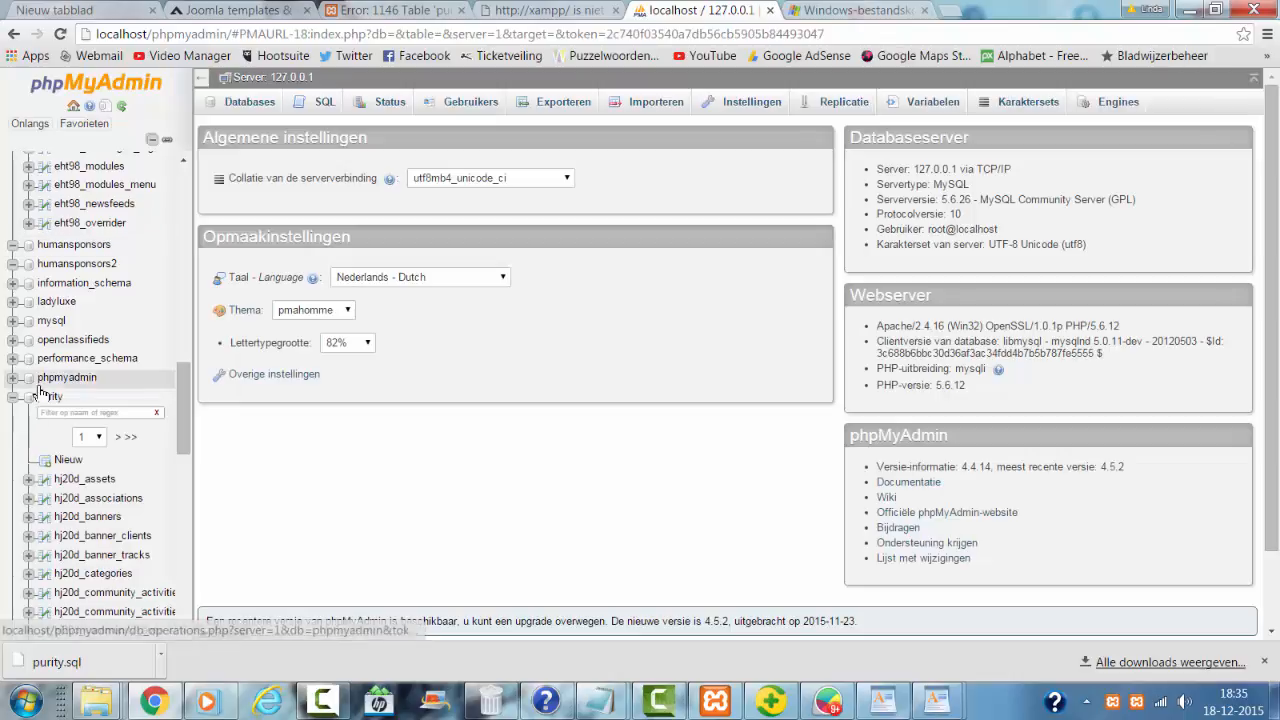
left_click(48, 396)
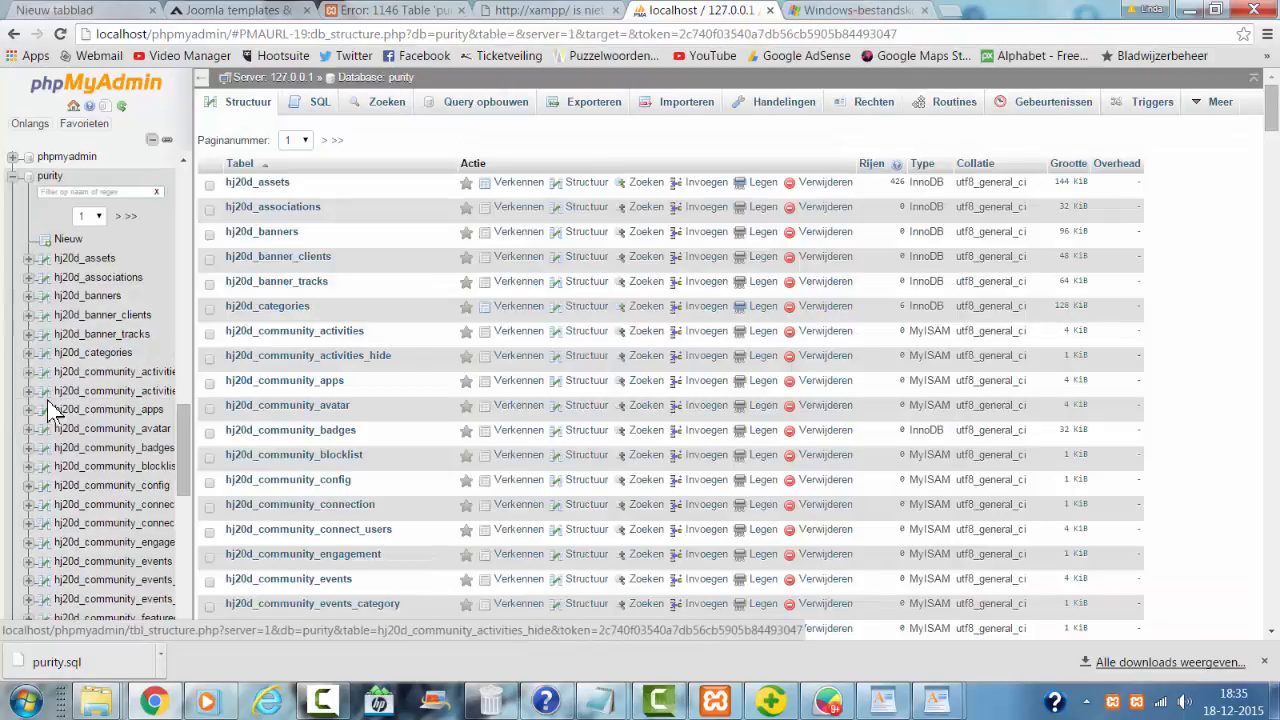
left_click(588, 100)
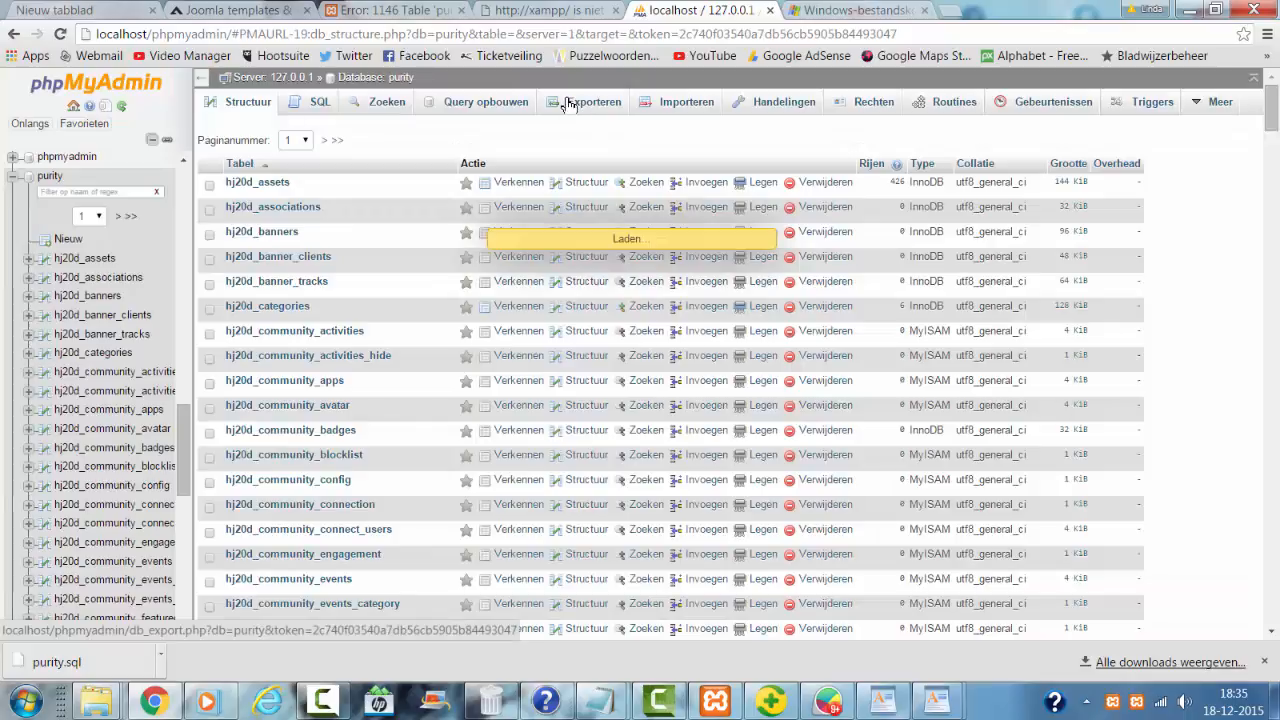
left_click(588, 100)
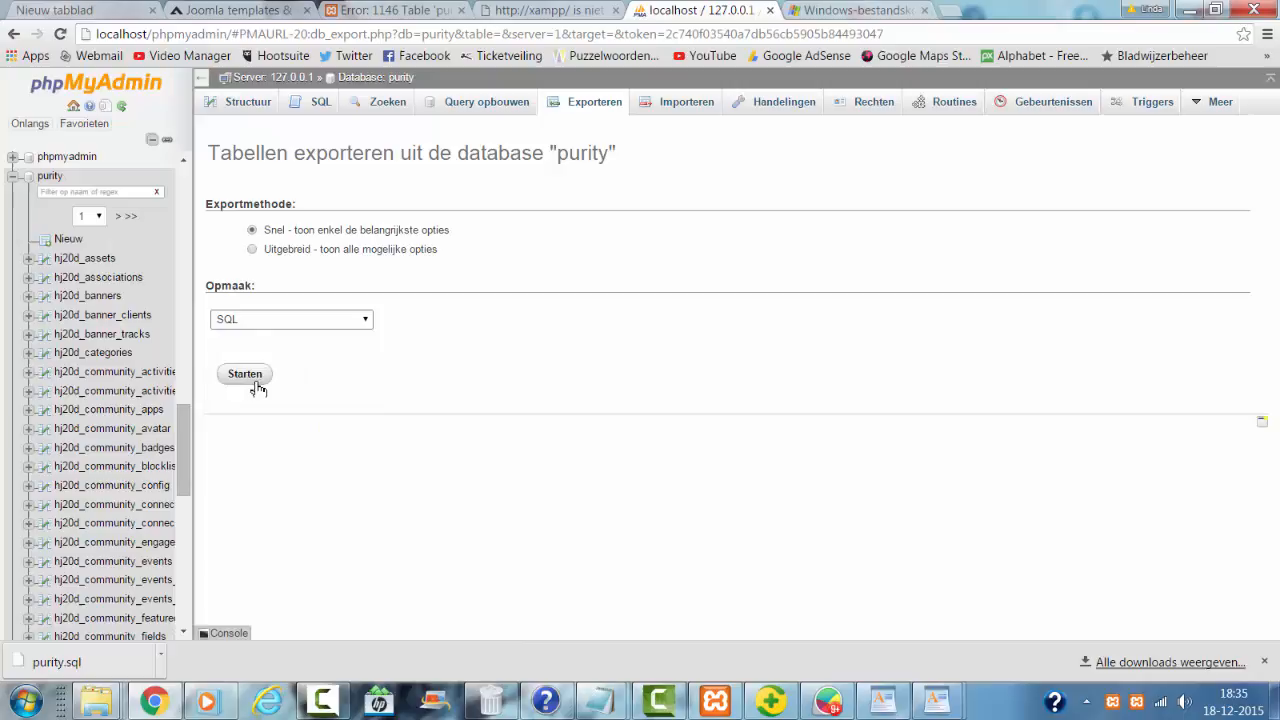
left_click(244, 374)
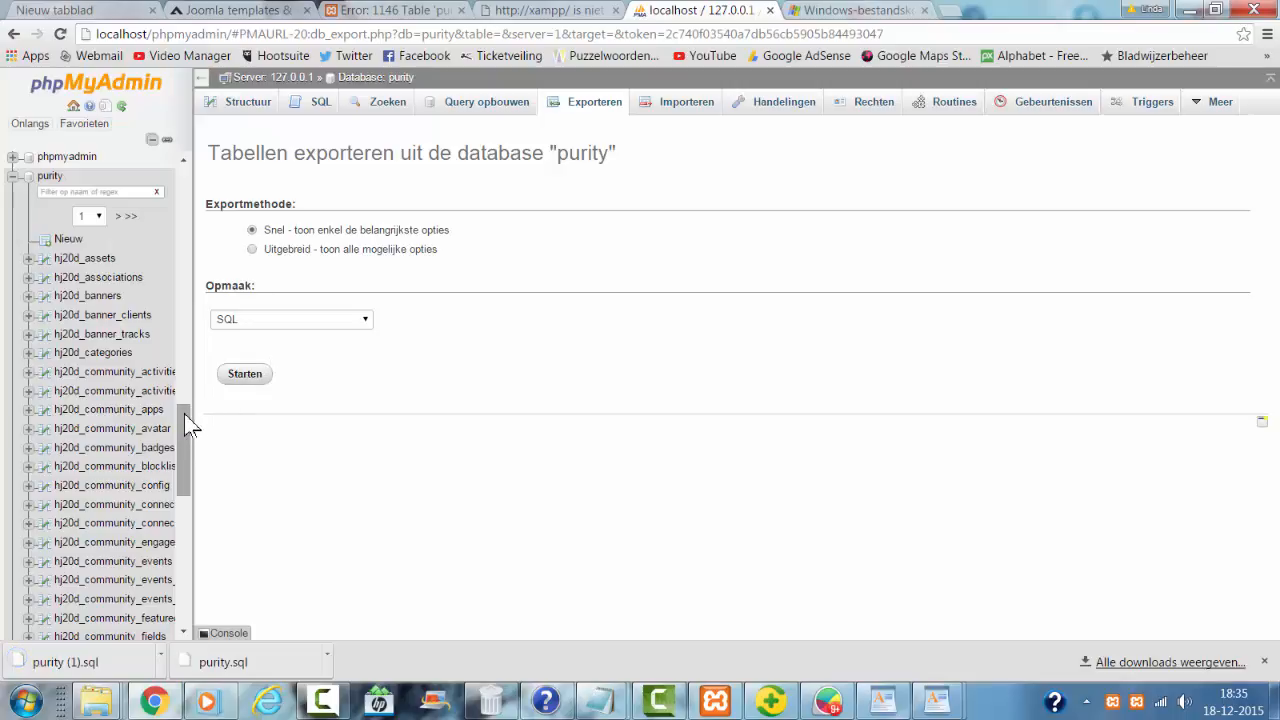
Go to the purity2 database and bring up its Importeren page
scroll("down", 3)
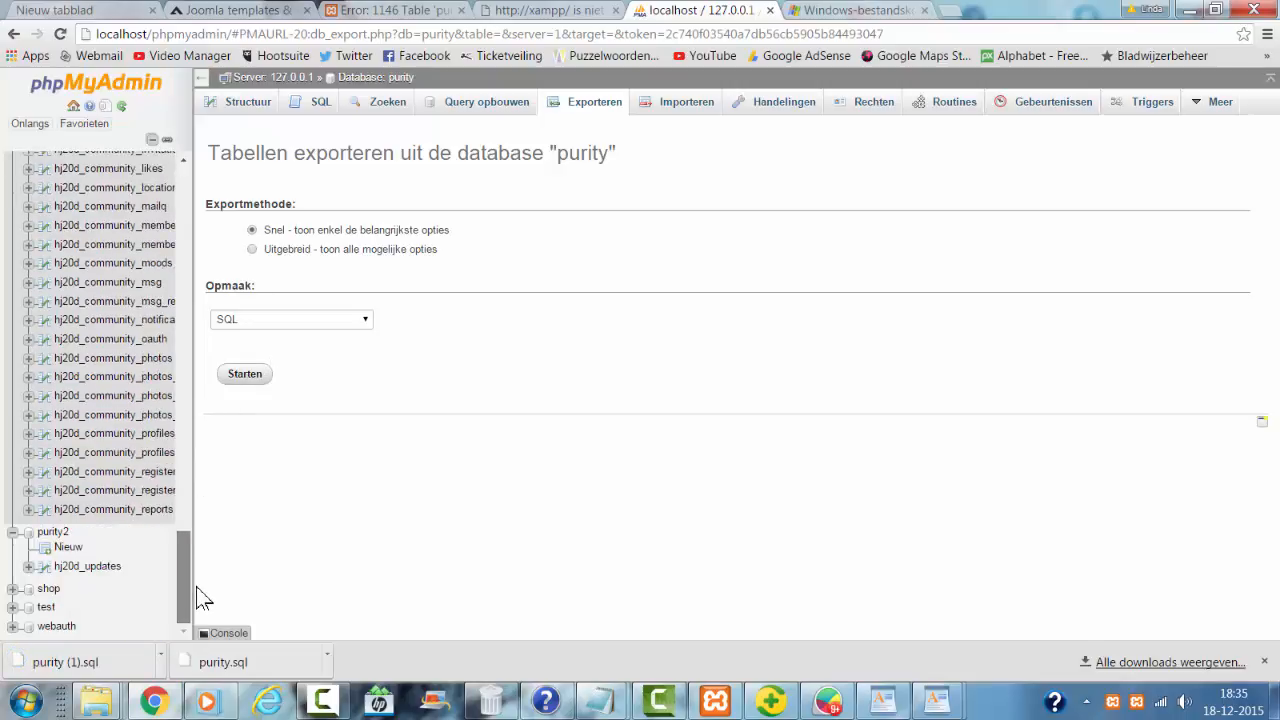
mouse_move(52, 532)
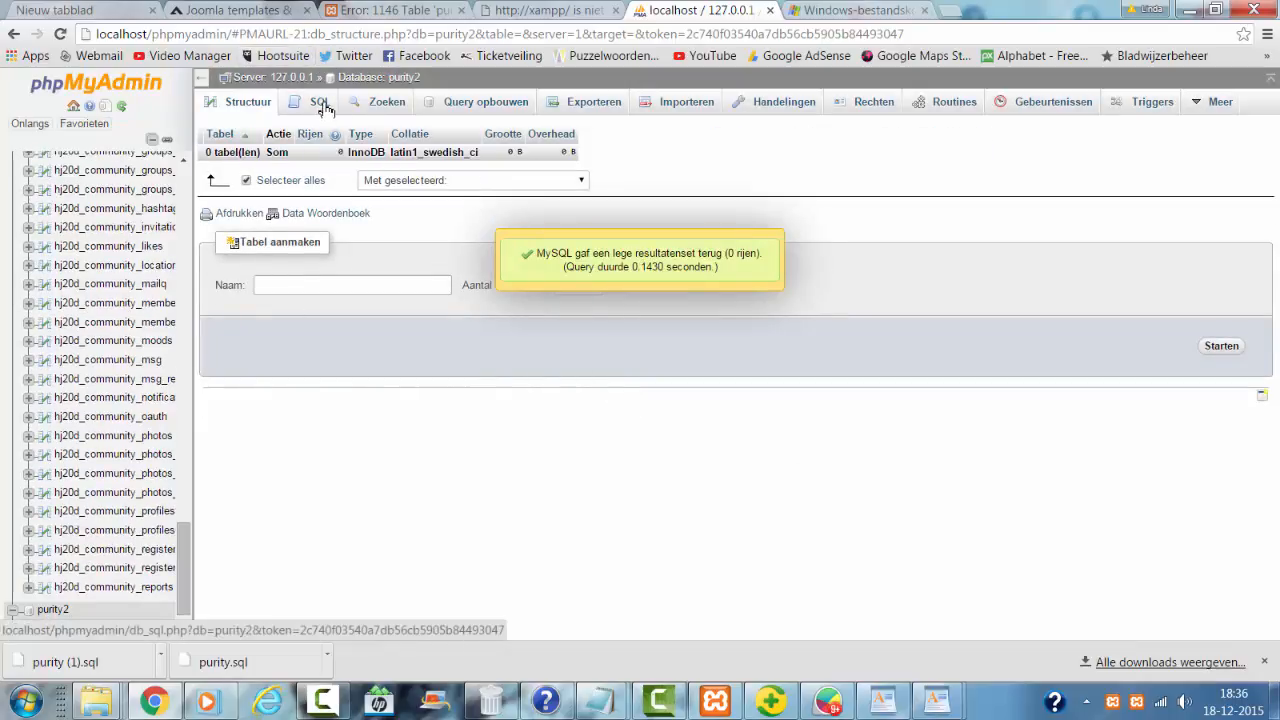
left_click(684, 100)
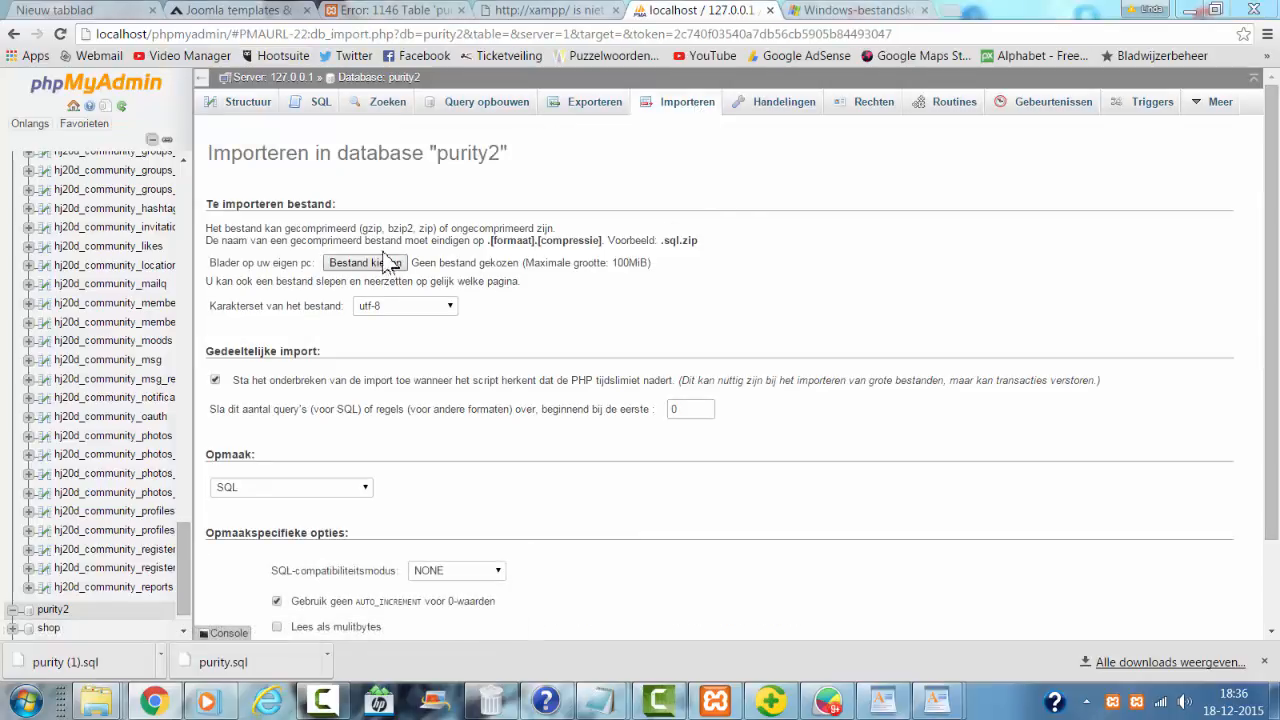
Choose purity (1).sql from the Downloads folder as the file to import into purity2
left_click(364, 262)
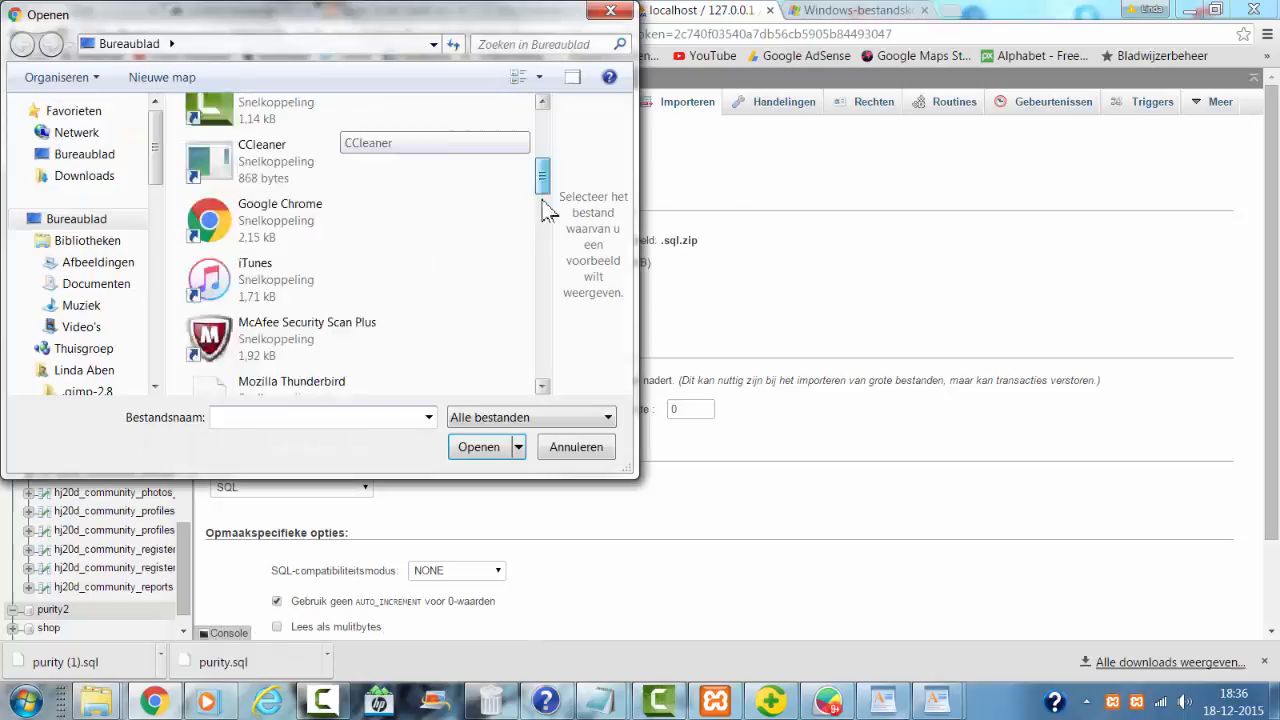
left_click_drag(542, 176, 542, 360)
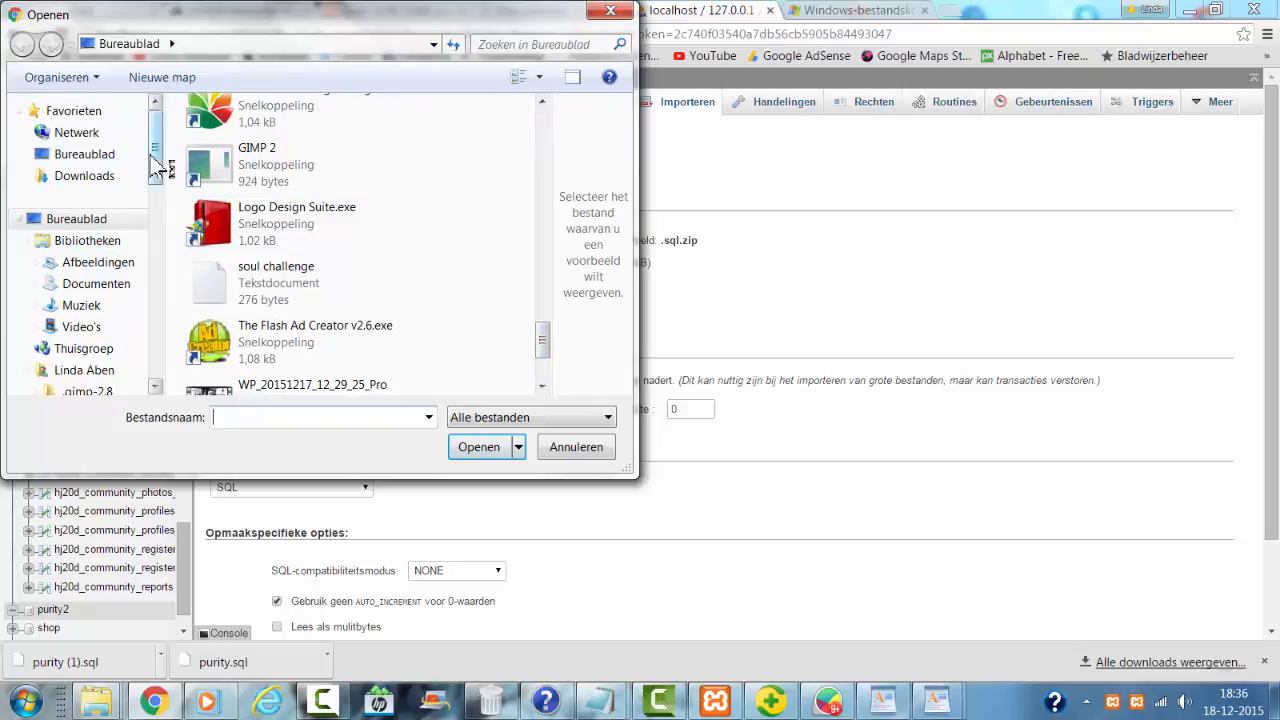
scroll("down", 3)
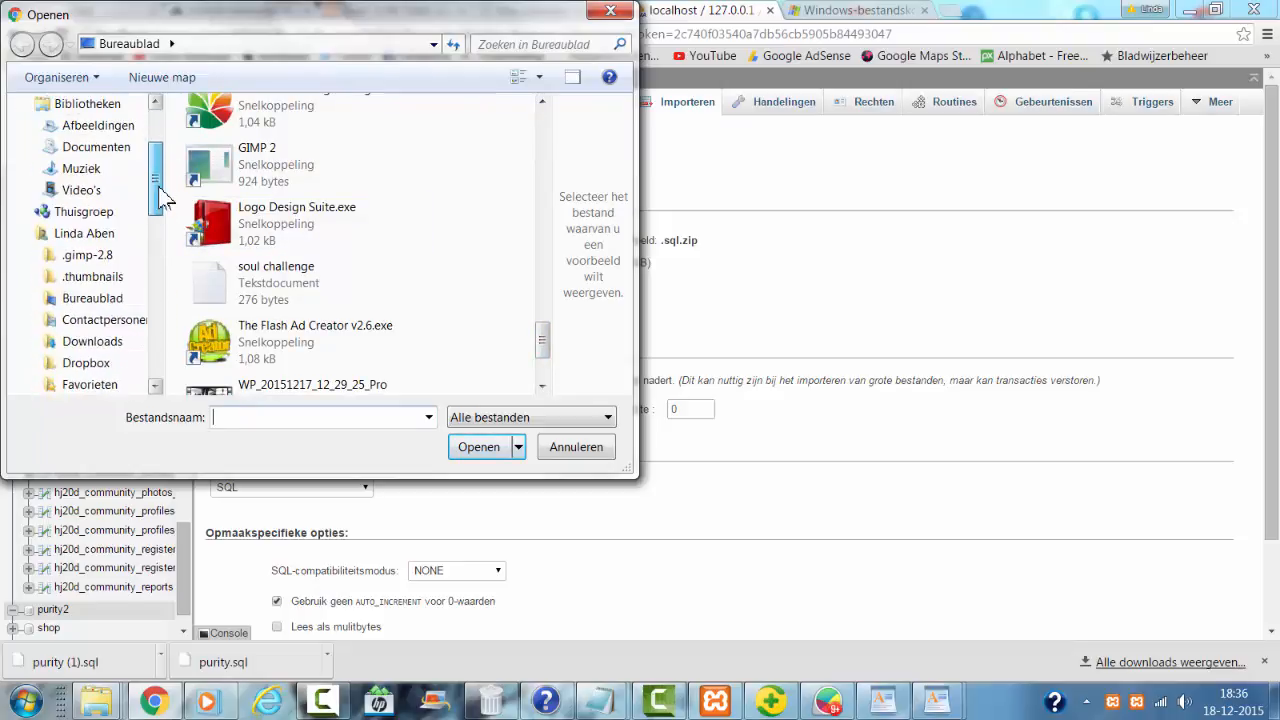
left_click(92, 340)
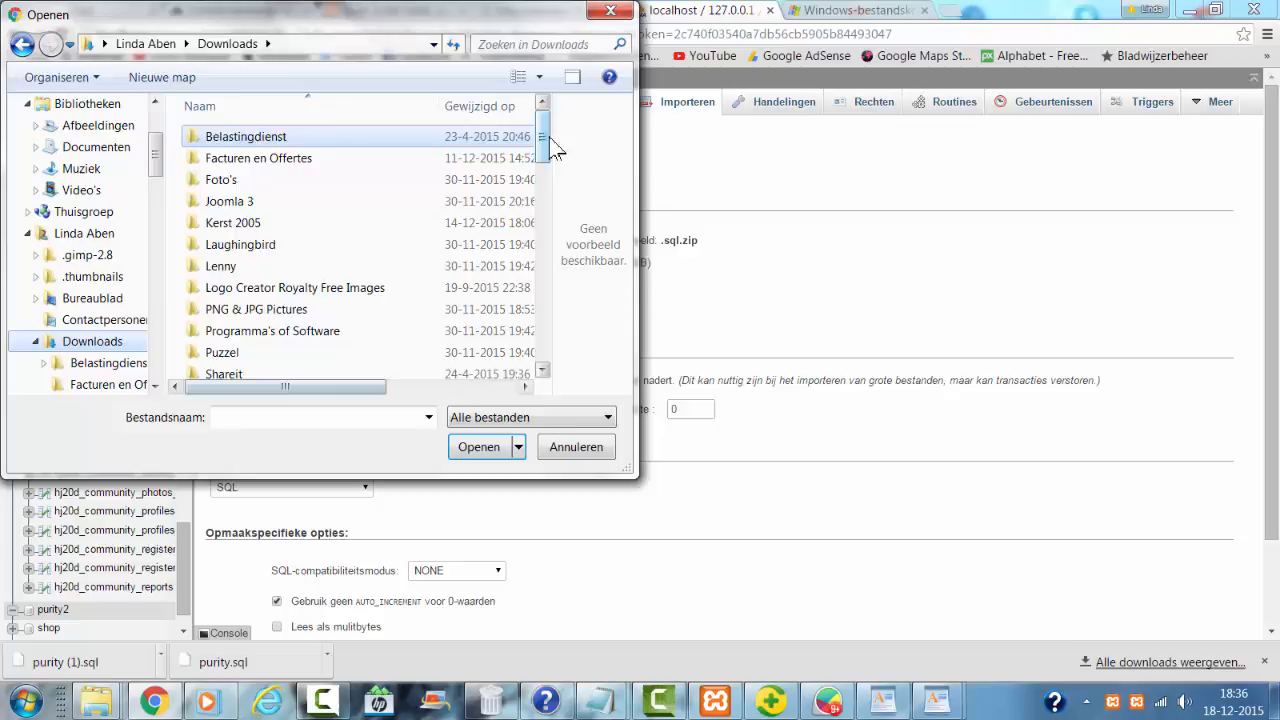
scroll("down", 3)
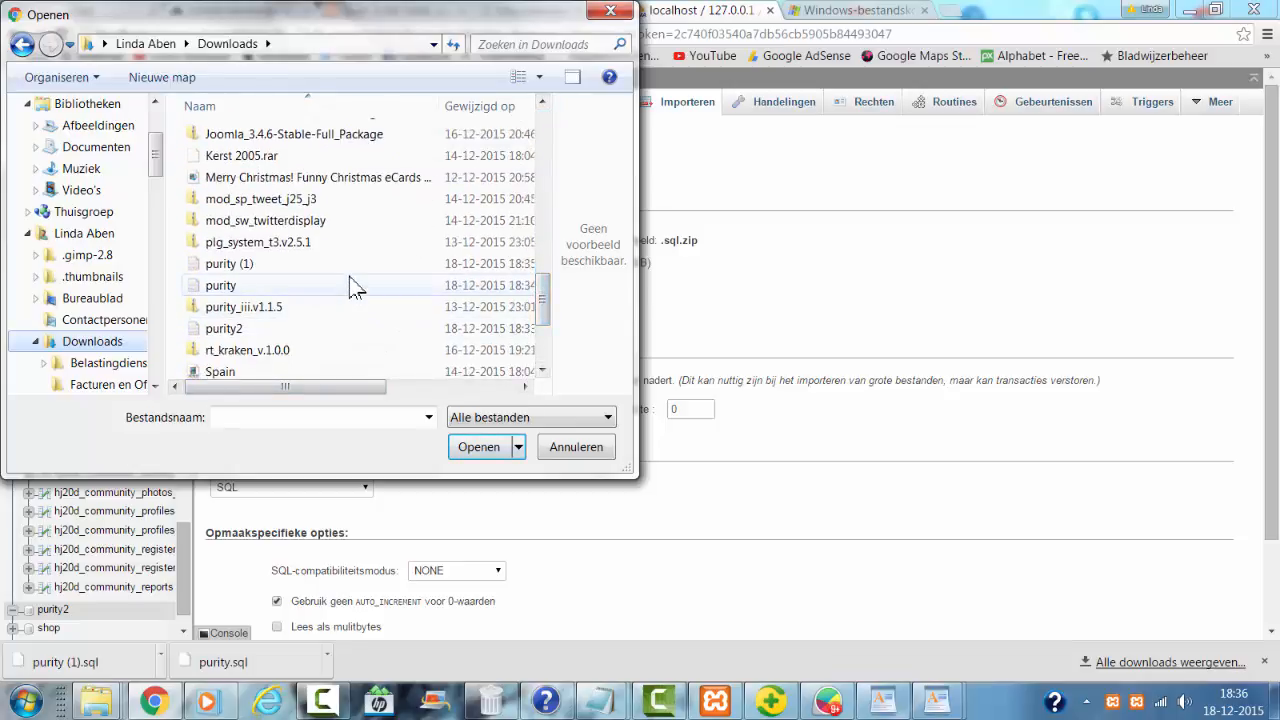
left_click(228, 264)
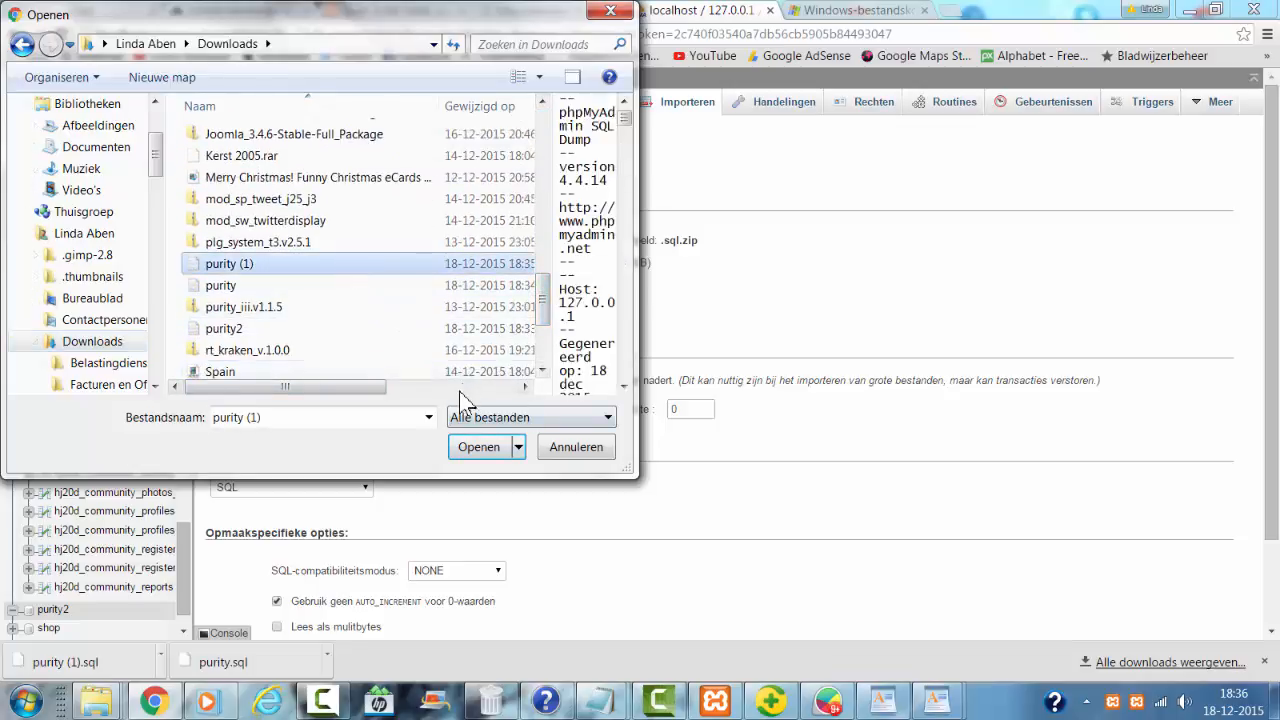
scroll("down", 3)
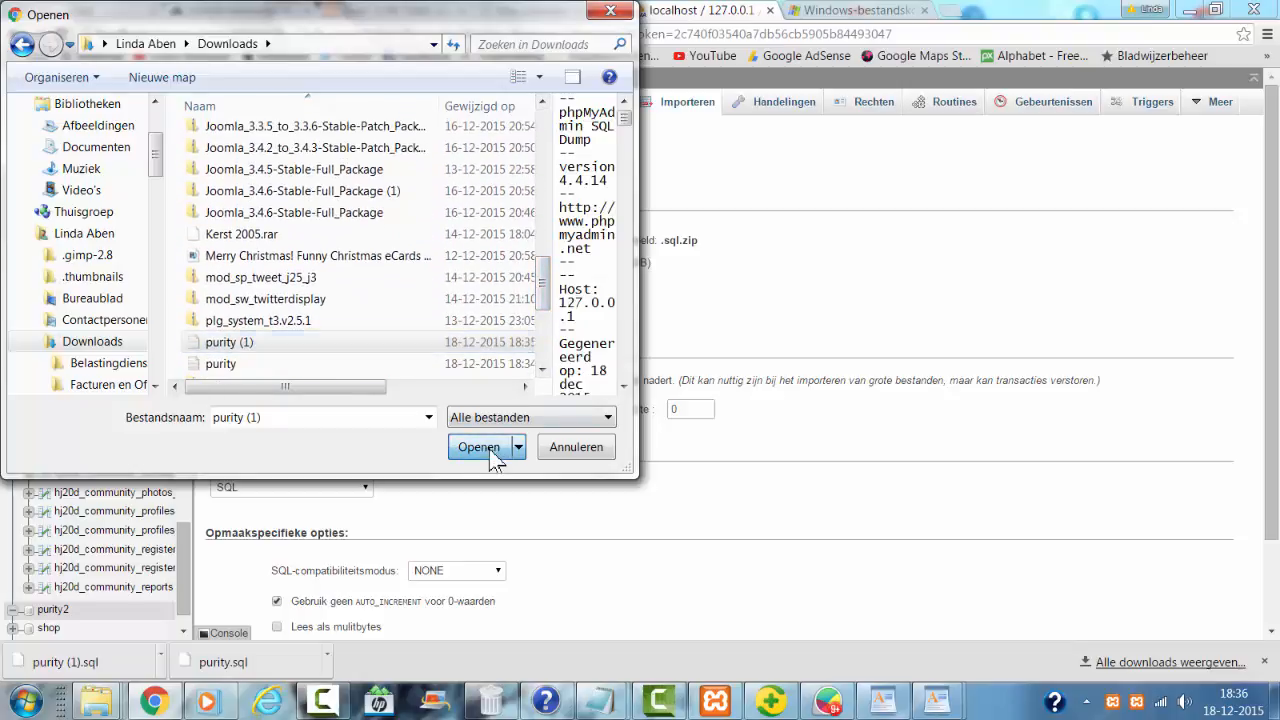
left_click(478, 448)
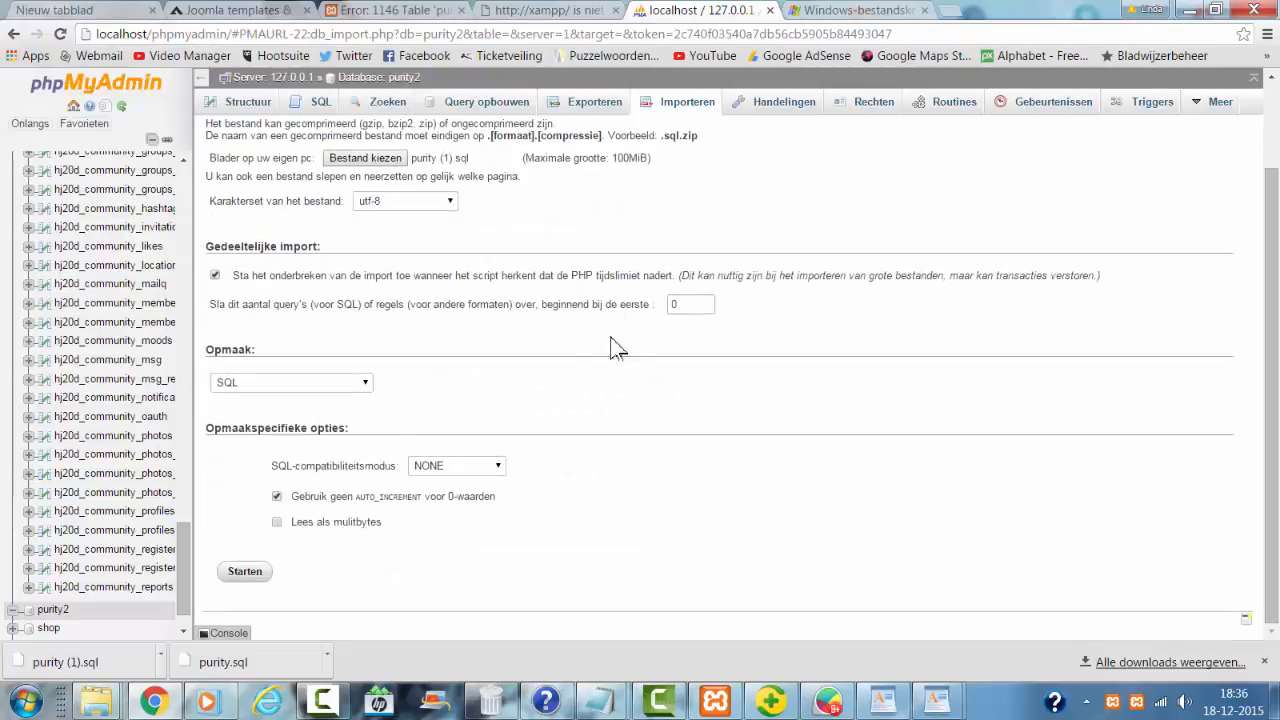
Submit the import of purity (1).sql into purity2 with Starten
left_click(244, 572)
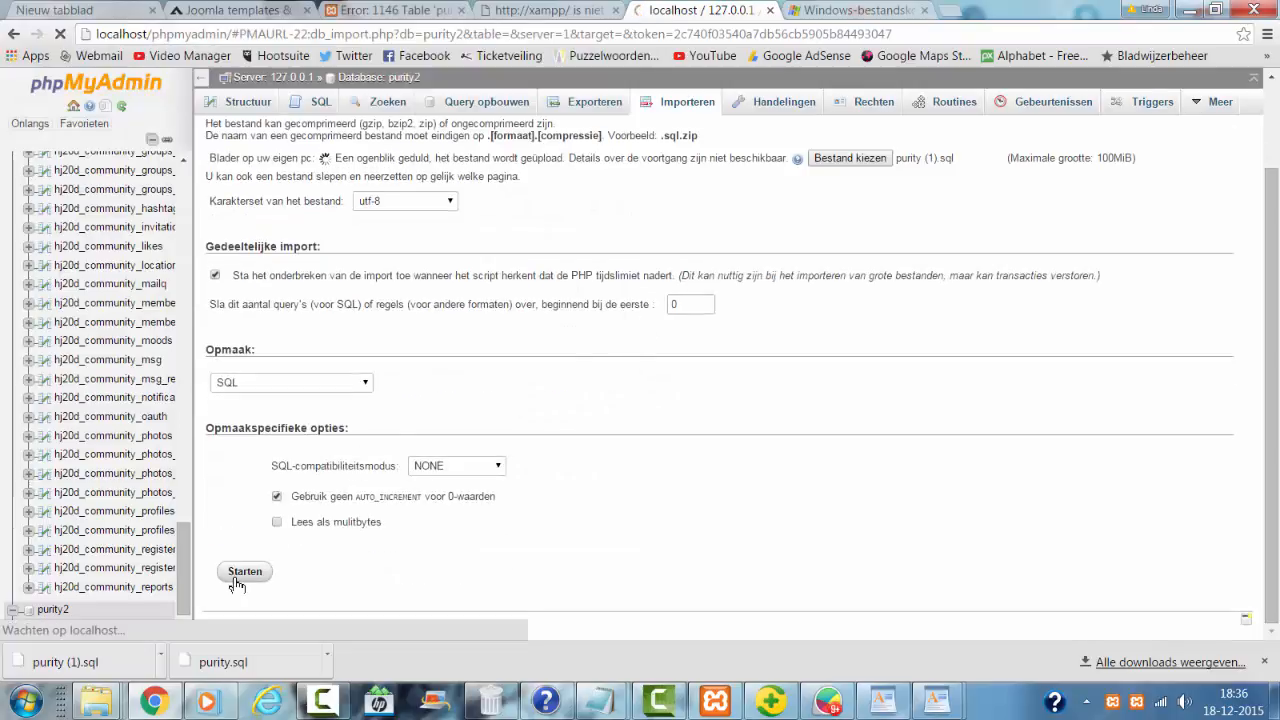
left_click(244, 572)
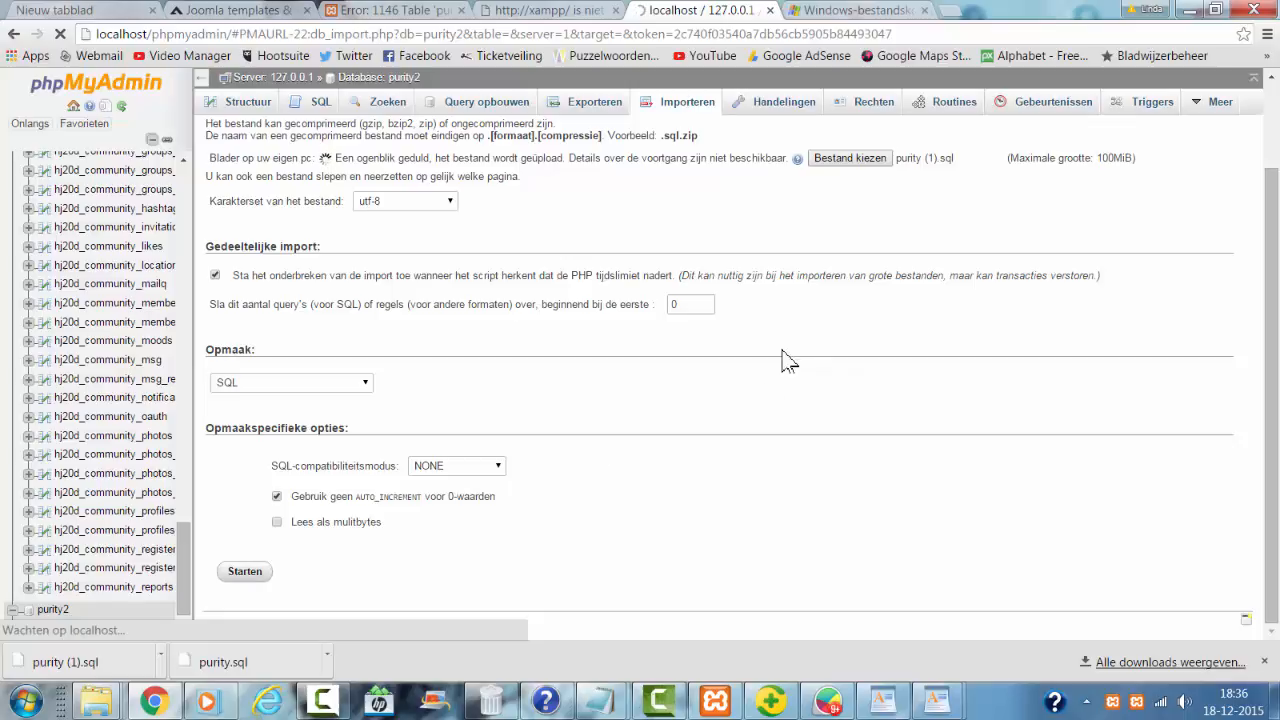
mouse_move(772, 370)
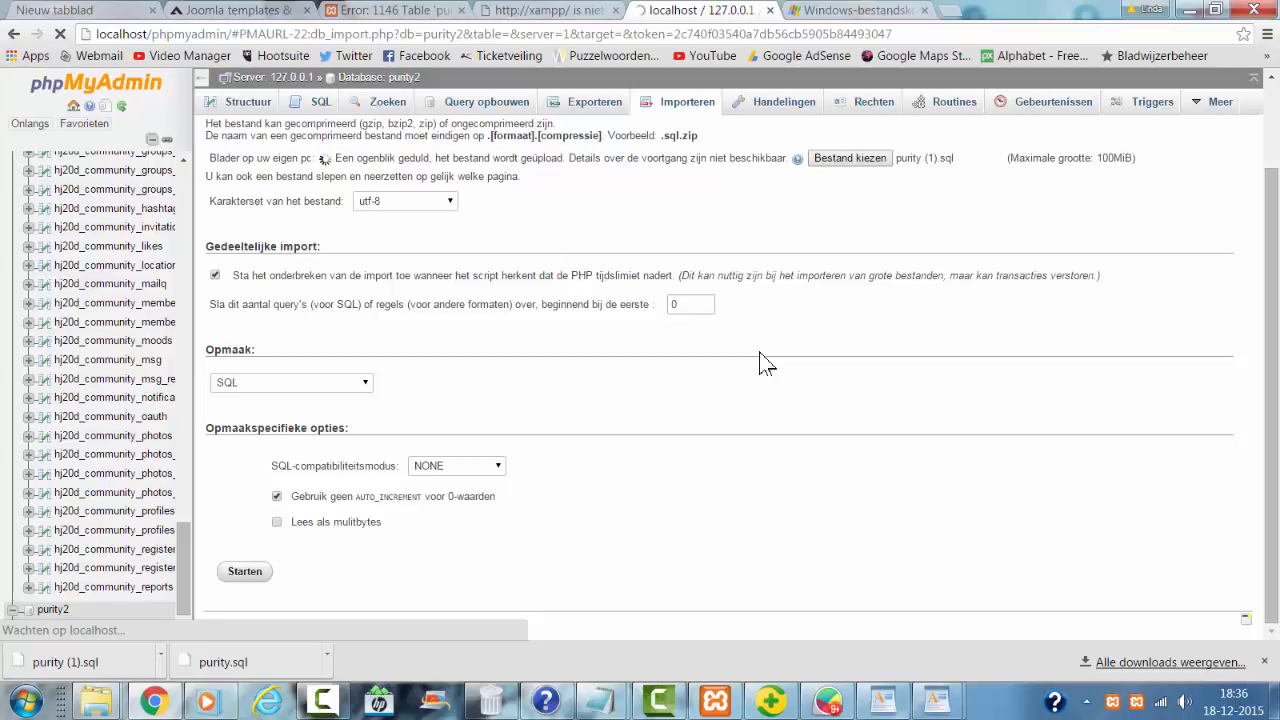
mouse_move(938, 700)
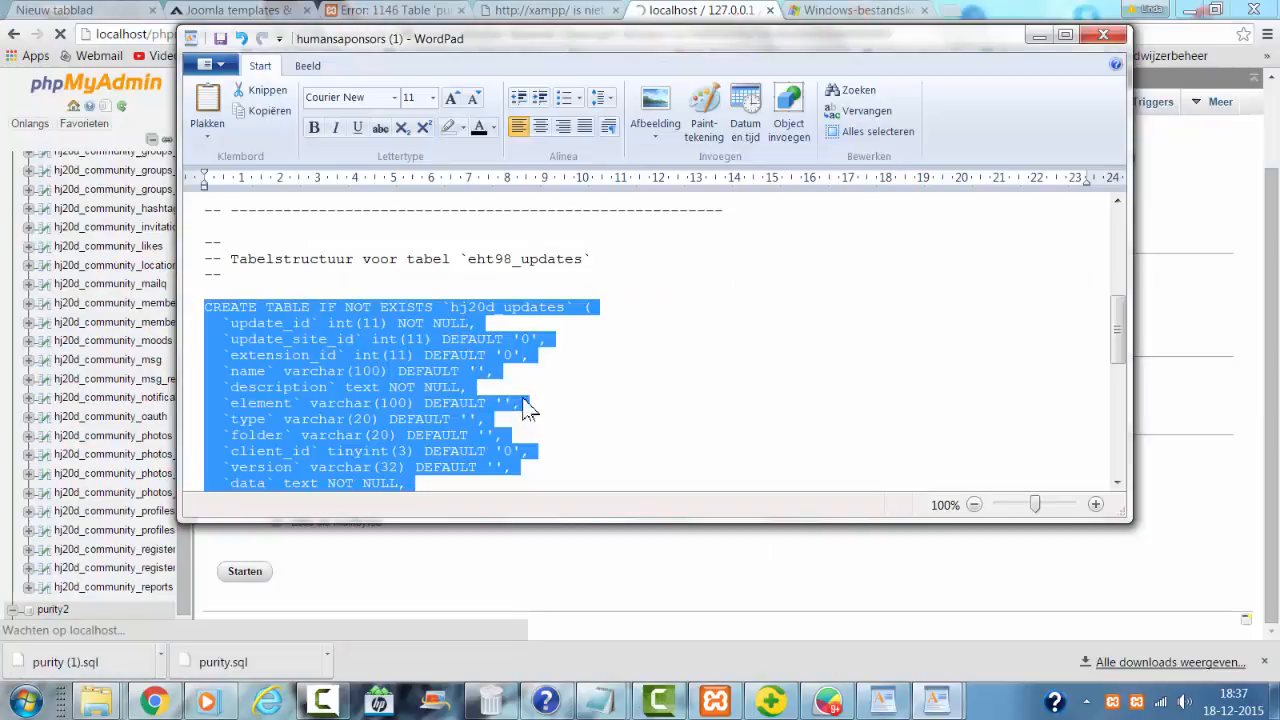
Copy the CREATE TABLE hj20d_updates statement from the SQL dump in WordPad
scroll("down", 3)
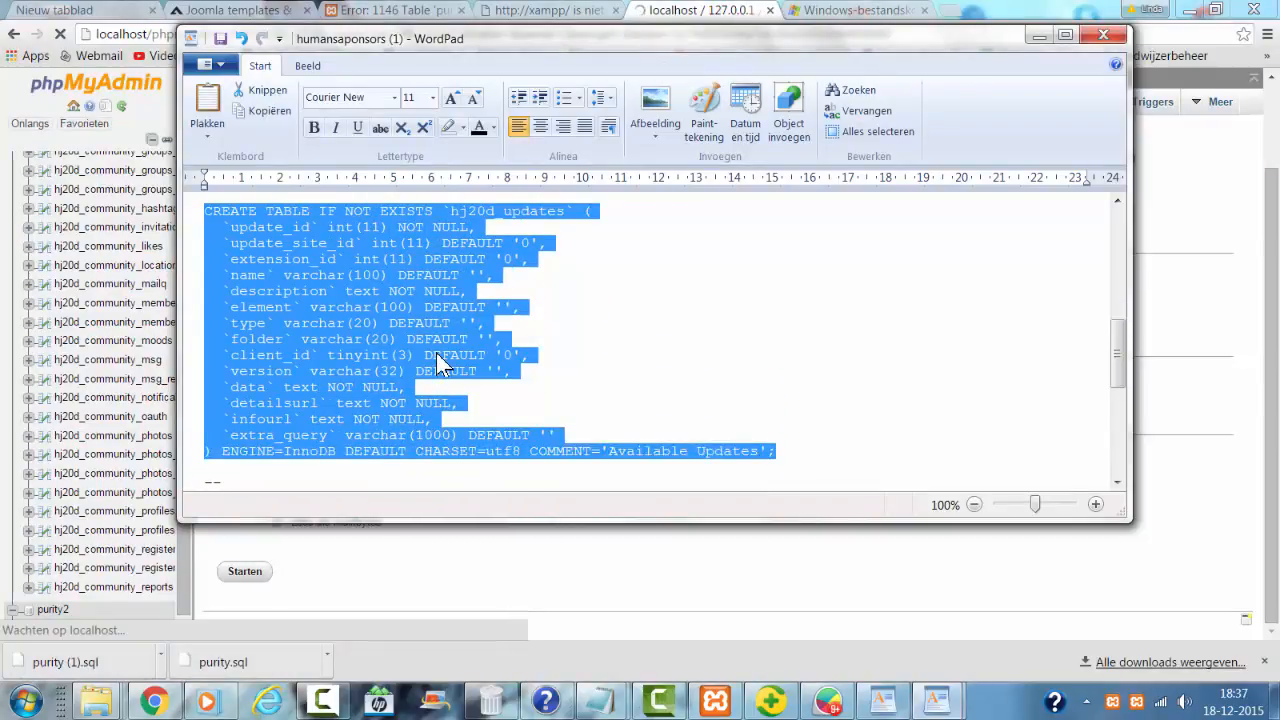
right_click(442, 364)
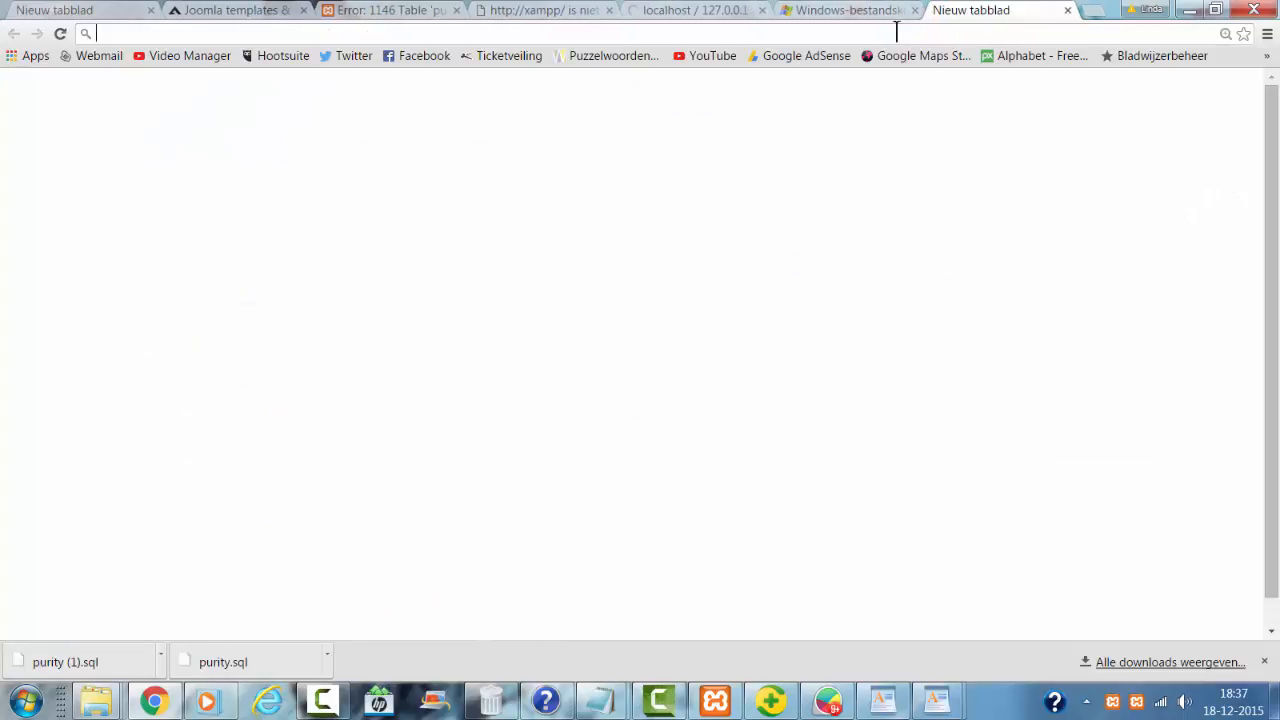
Try loading localhost/Purity in a new tab, landing on the phpMyAdmin server overview
type("localhost/Purity")
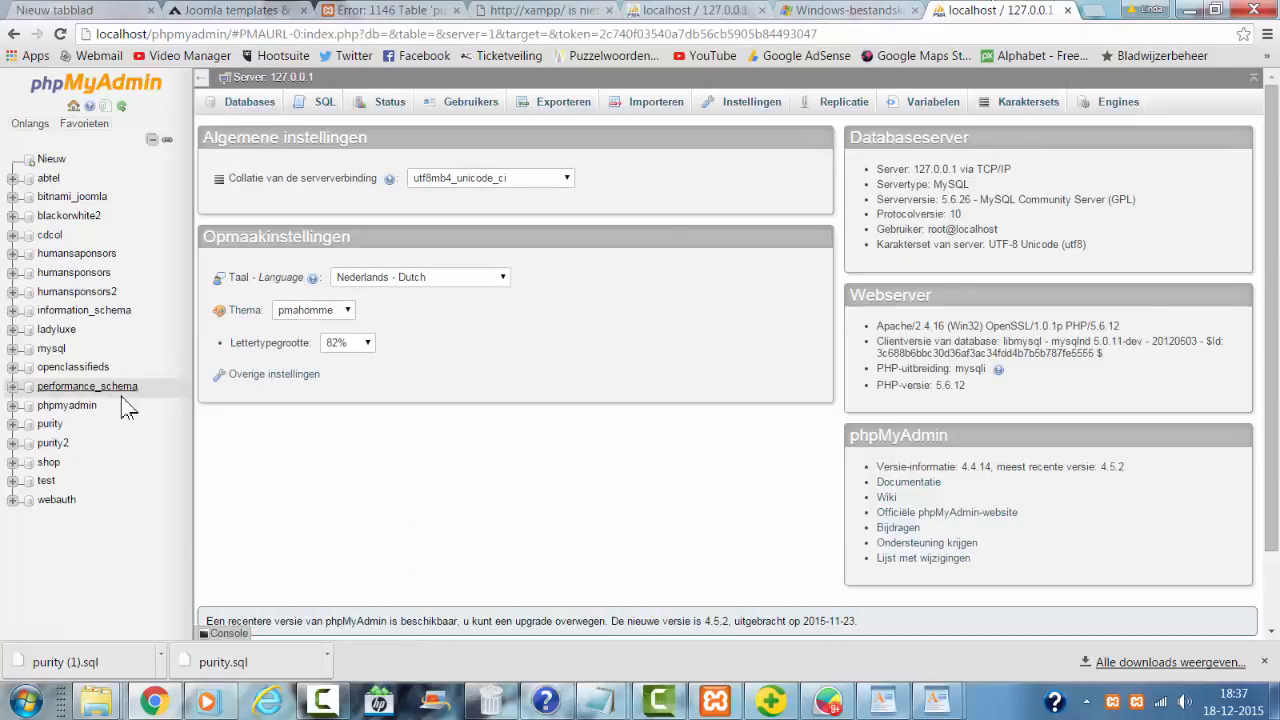
Browse purity2's hj20d_ table list and go to its SQL query page with the CREATE TABLE pasted
left_click(52, 442)
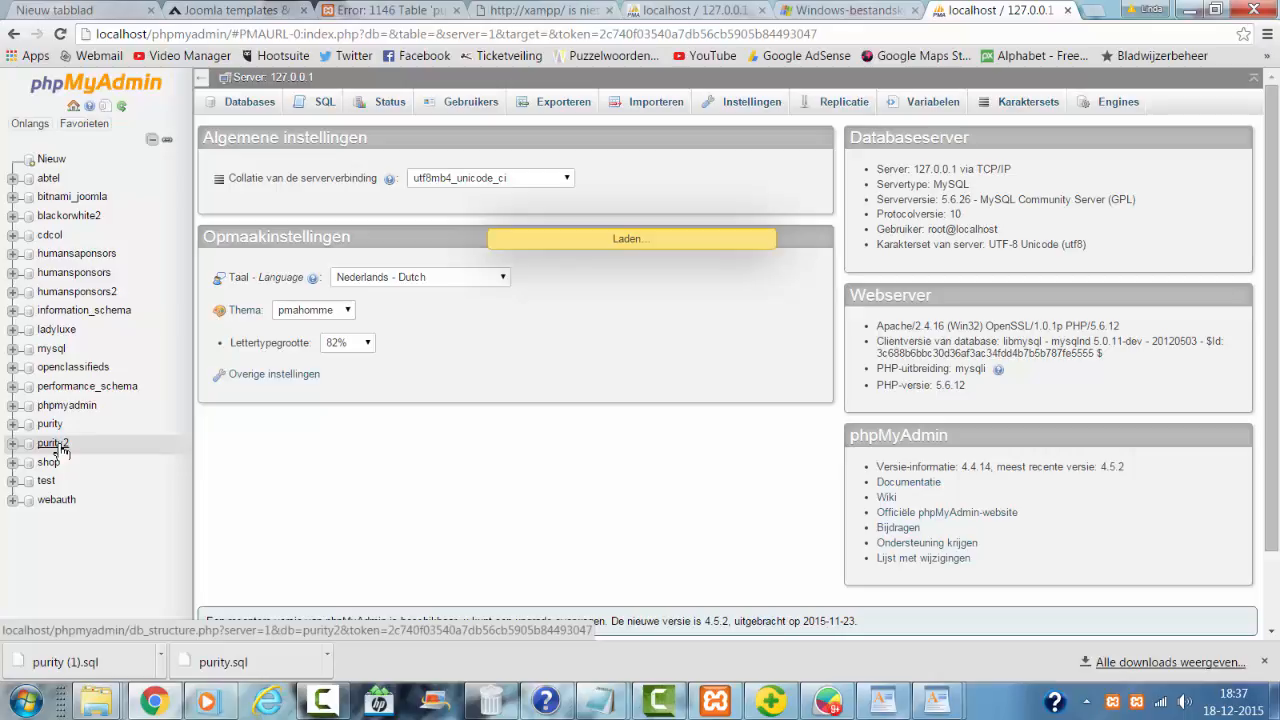
left_click(52, 424)
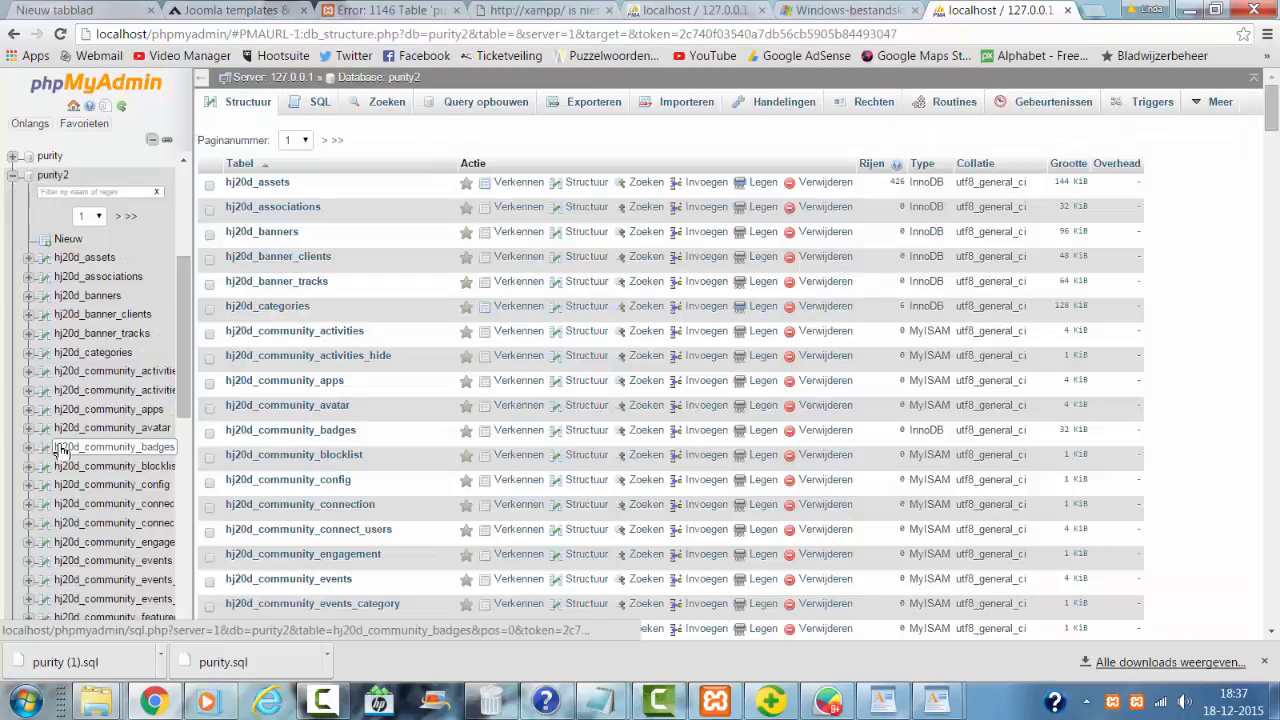
scroll("down", 3)
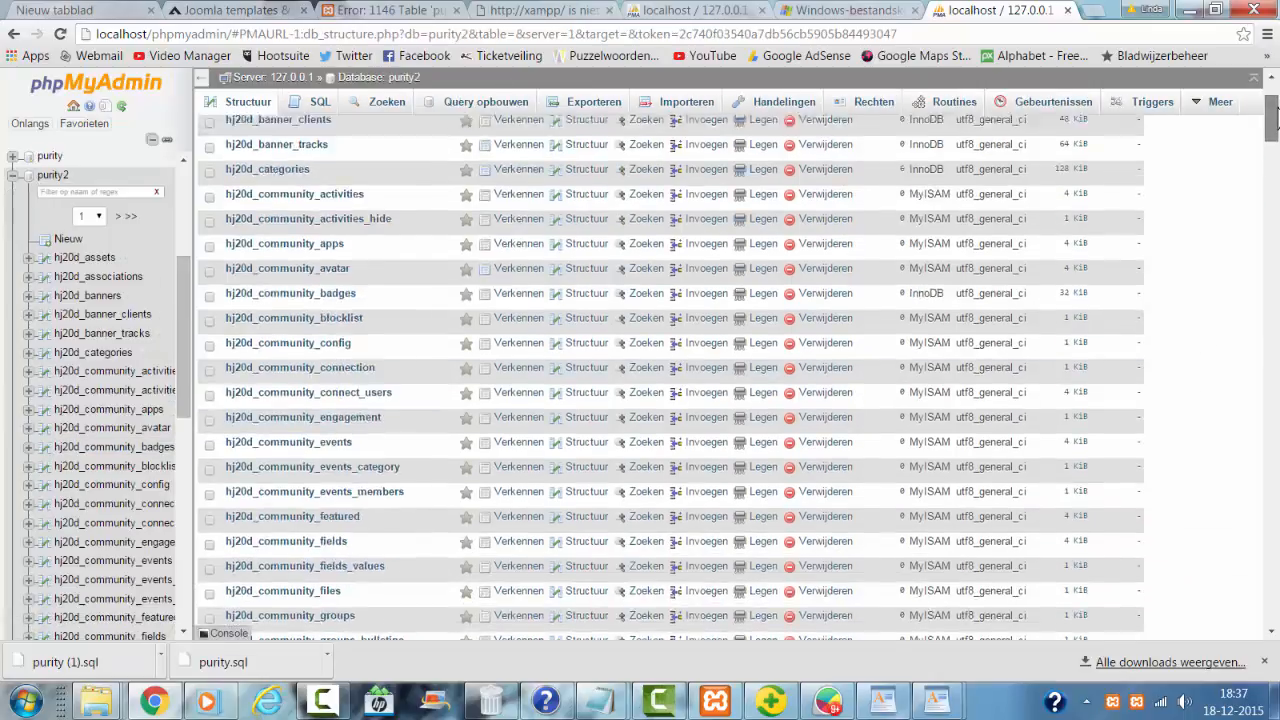
scroll("down", 3)
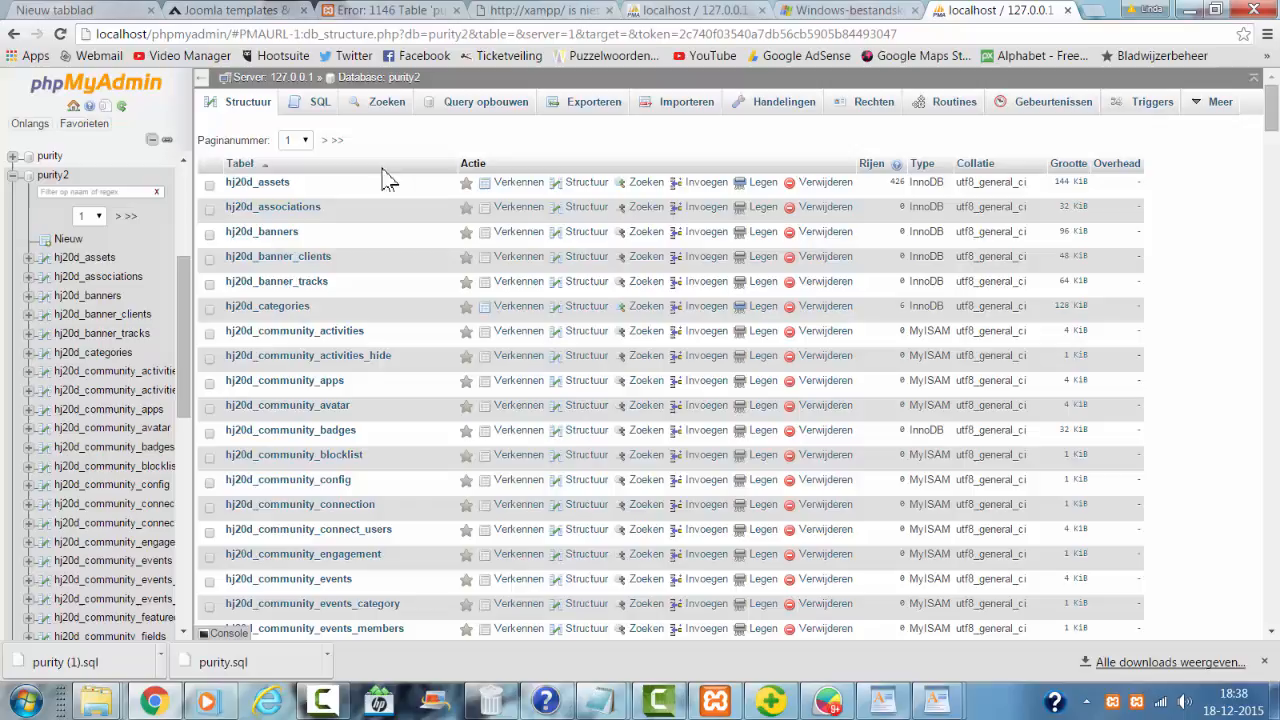
left_click(320, 100)
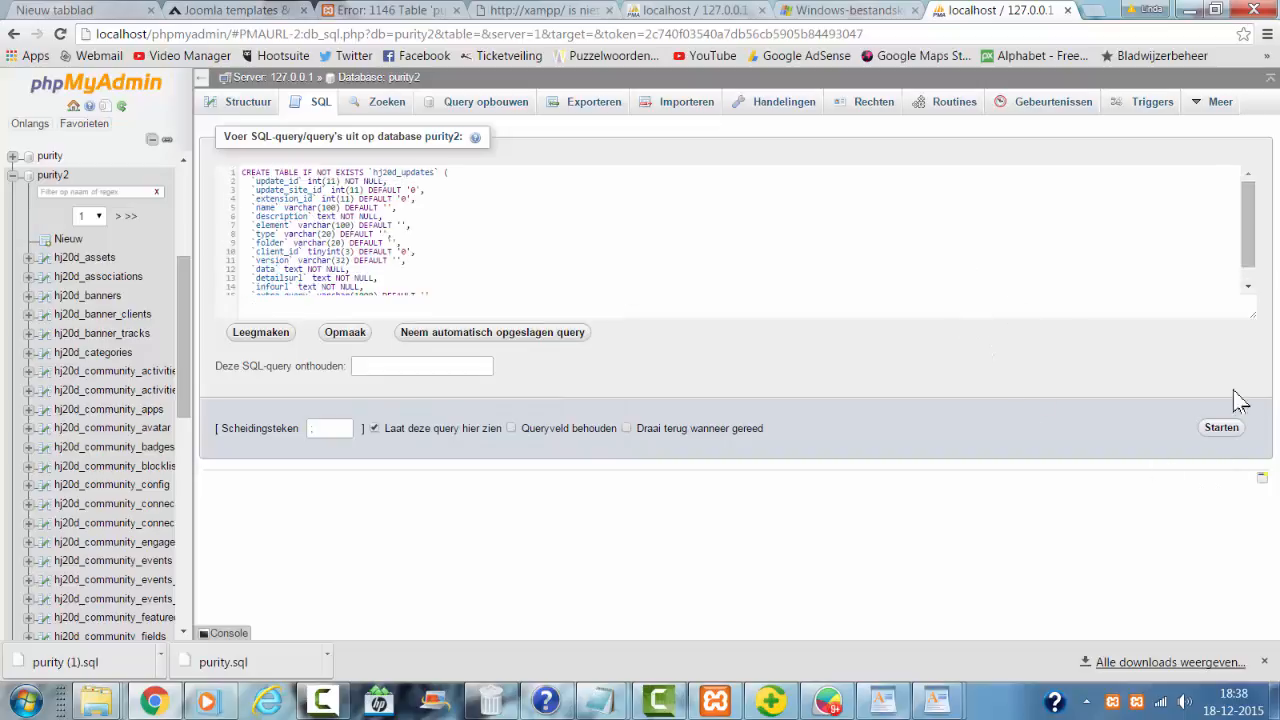
Execute the CREATE TABLE query to recreate hj20d_updates in purity2
left_click(1220, 428)
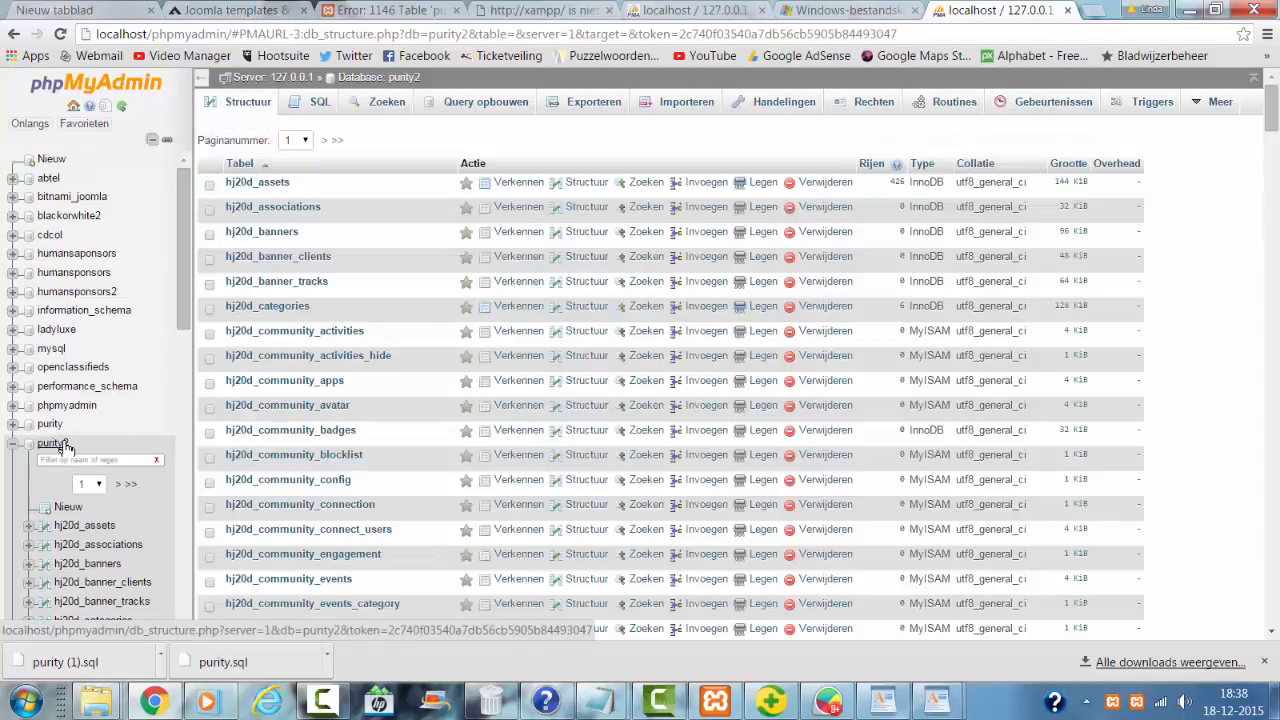
Confirm hj20d_updates now exists in purity2, then open configuration.php from the purity folder in WordPad
scroll("down", 3)
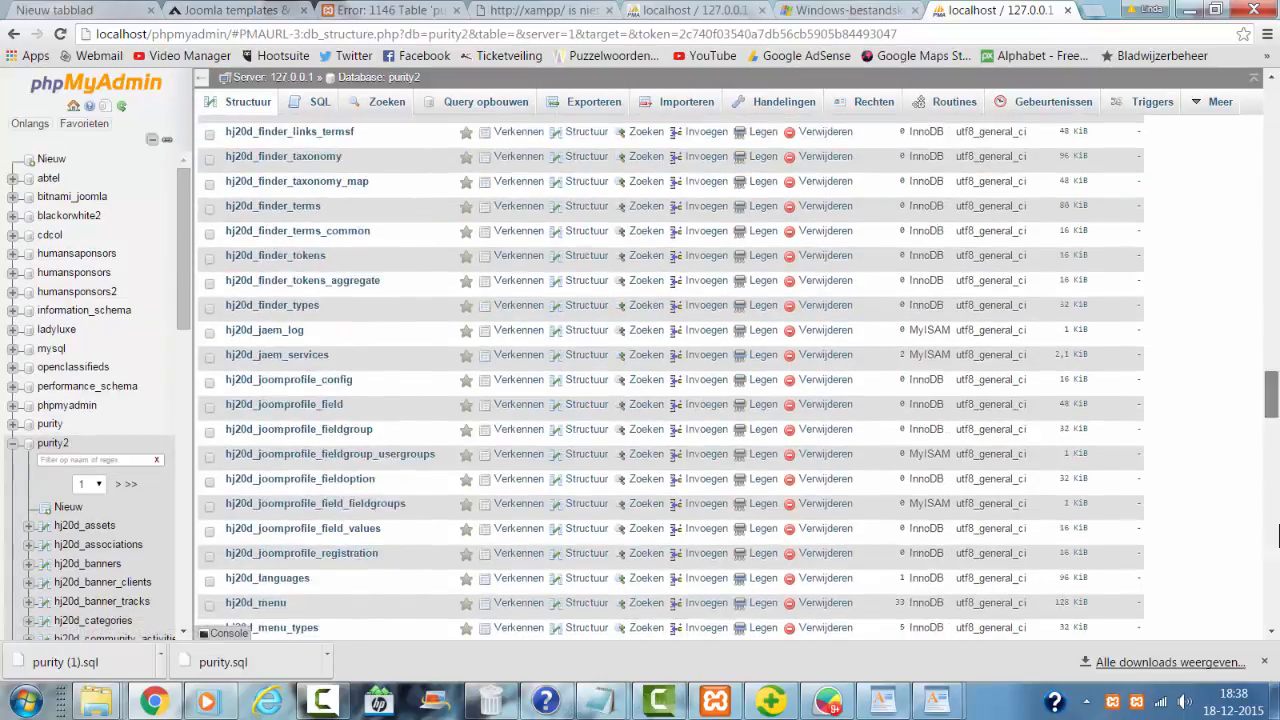
scroll("down", 3)
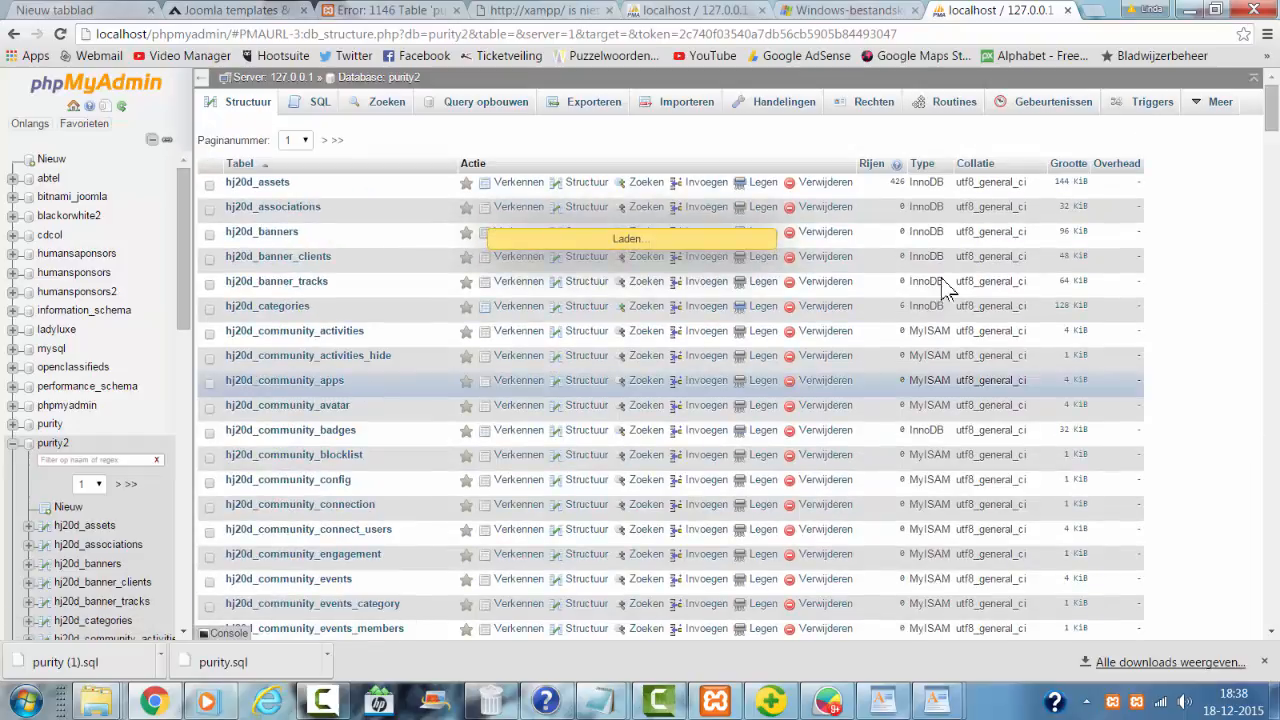
scroll("down", 3)
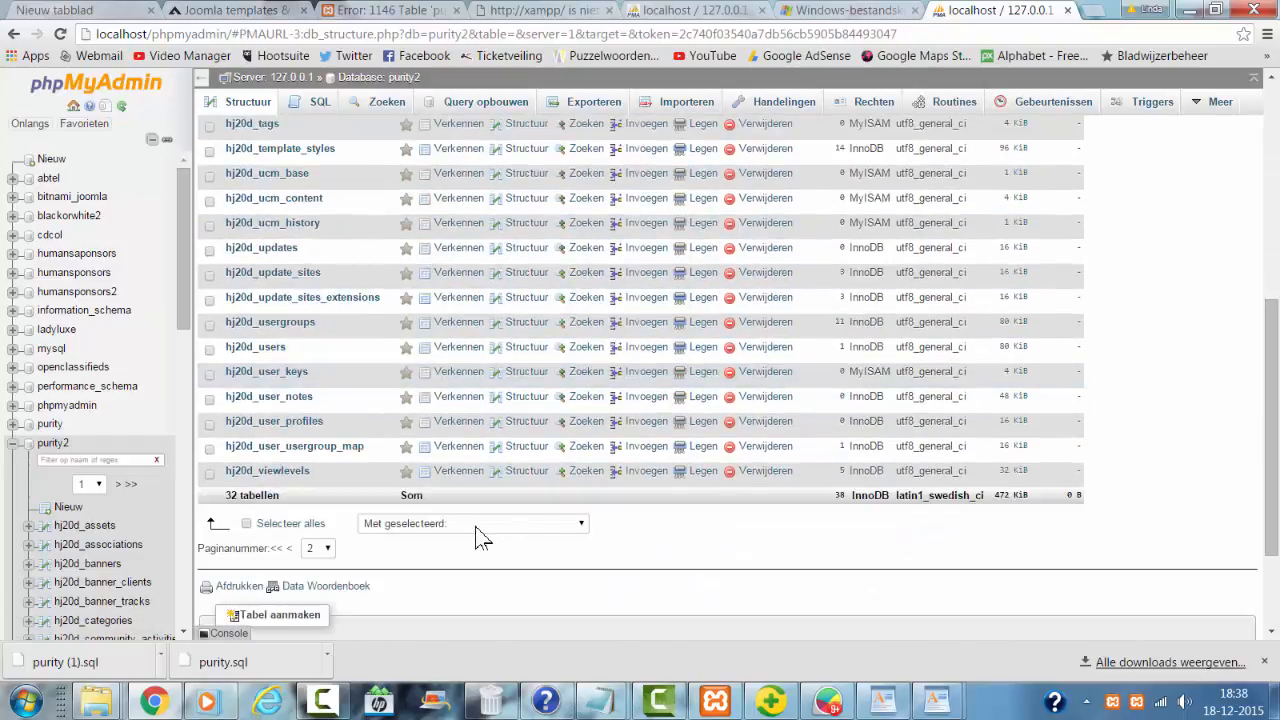
mouse_move(308, 236)
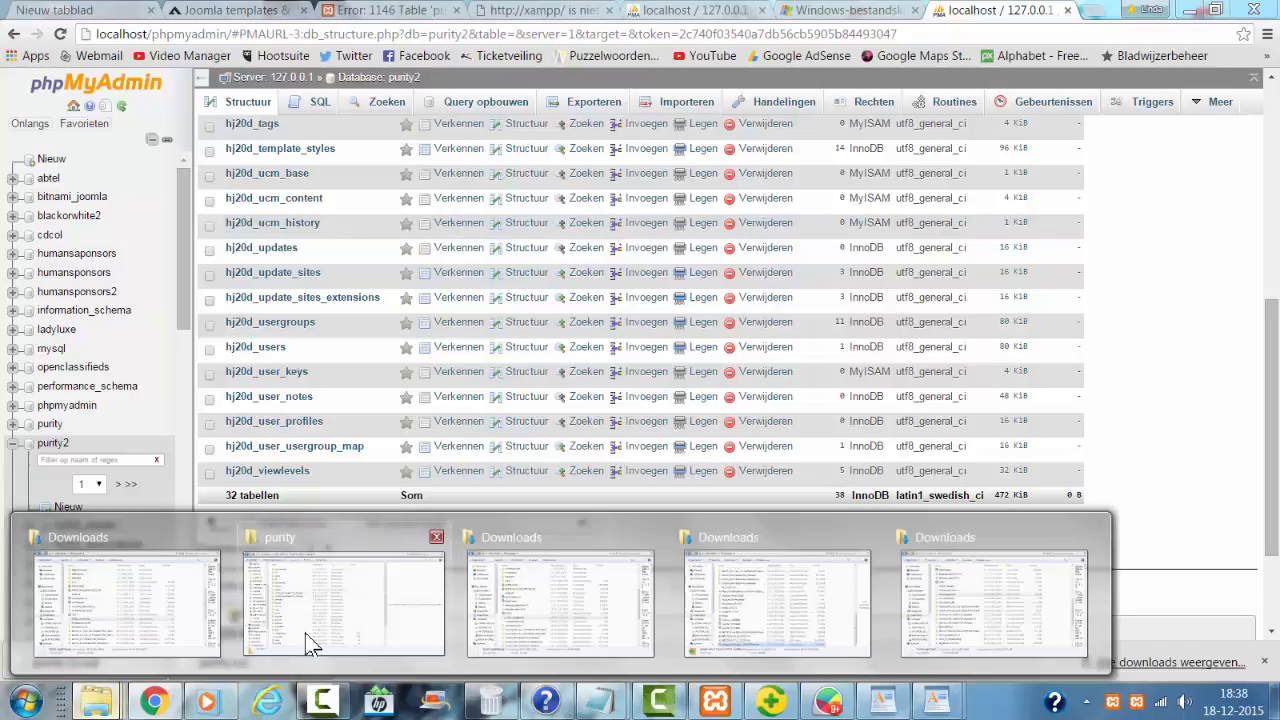
left_click(344, 596)
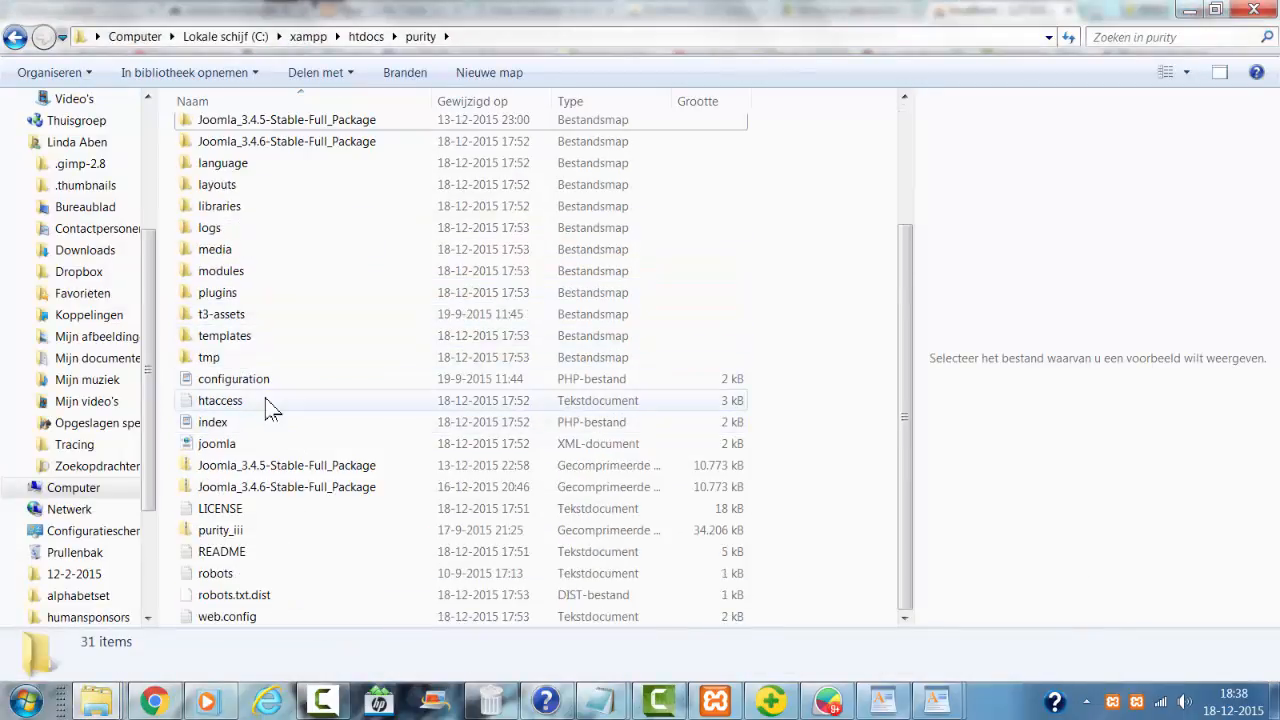
double_click(232, 378)
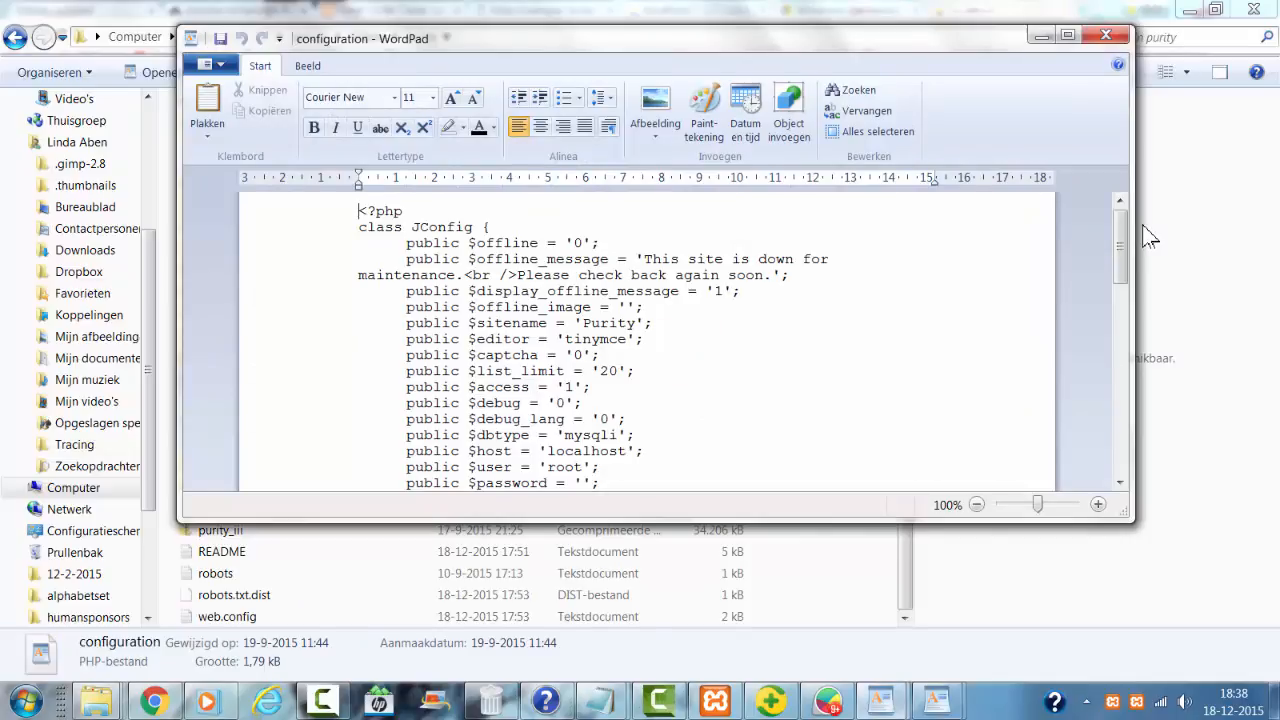
Change public $db from 'purity' to 'purity2' and save configuration.php
scroll("down", 3)
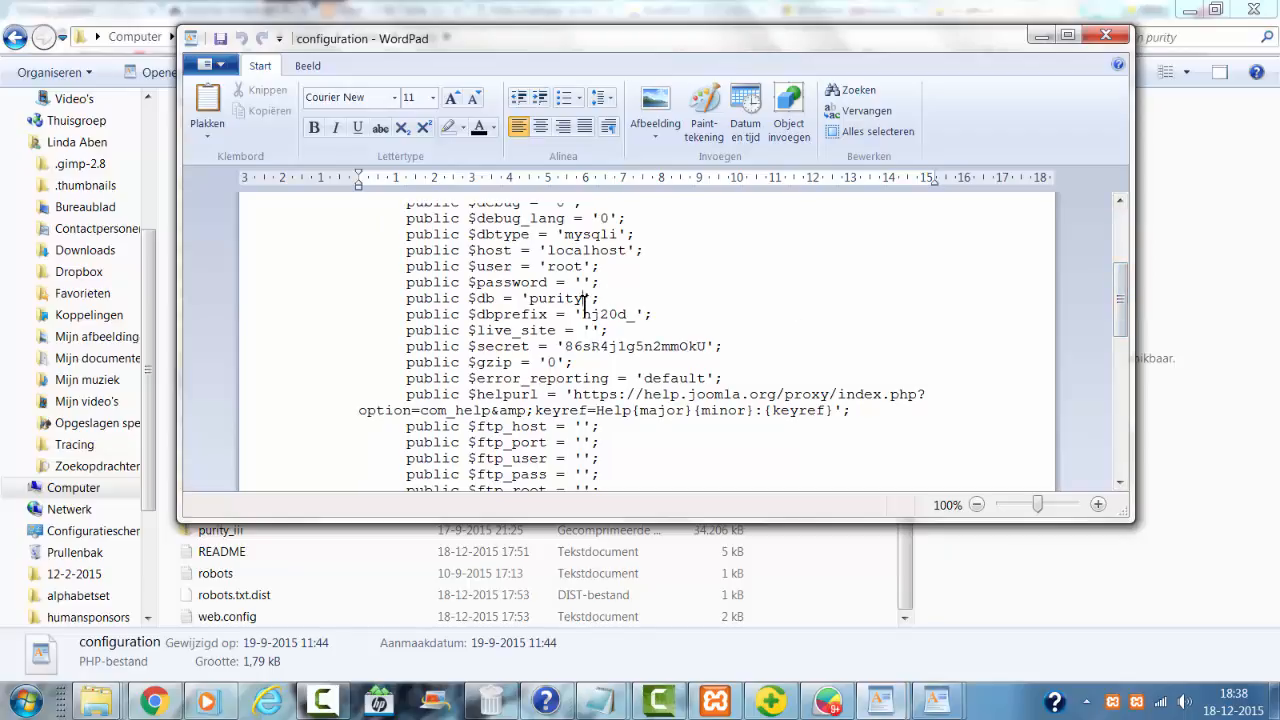
type("2")
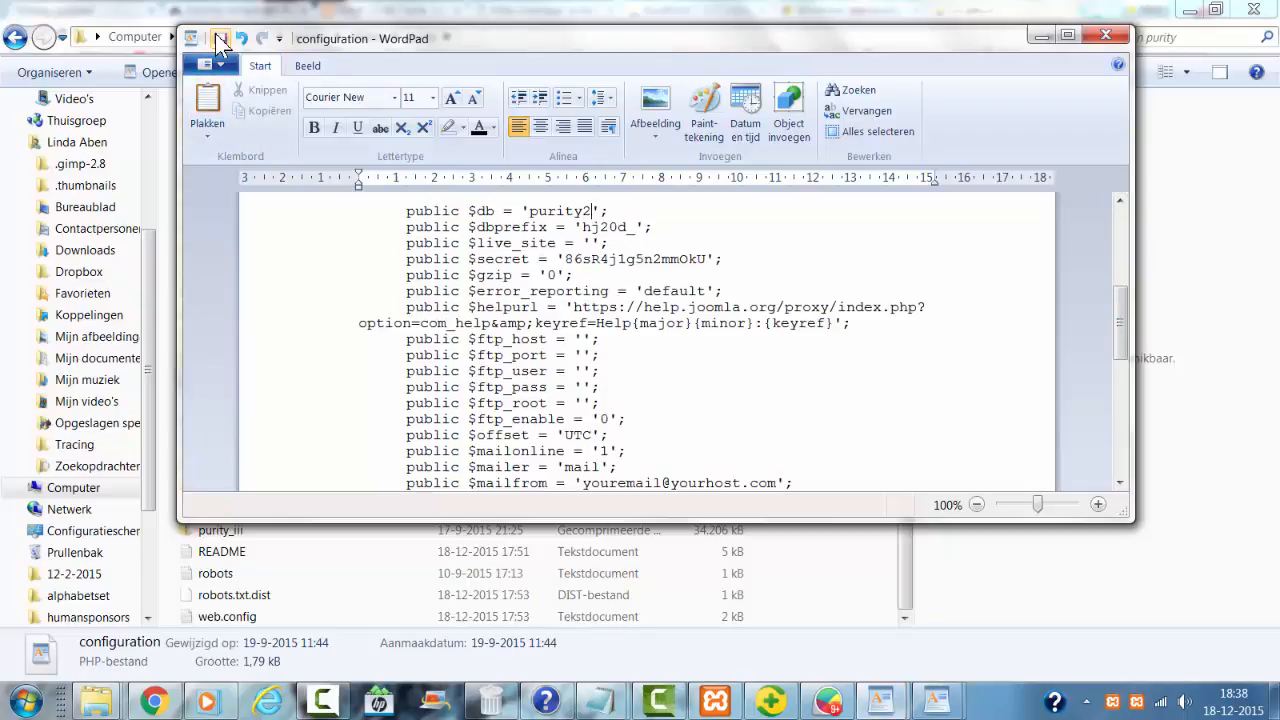
left_click(220, 40)
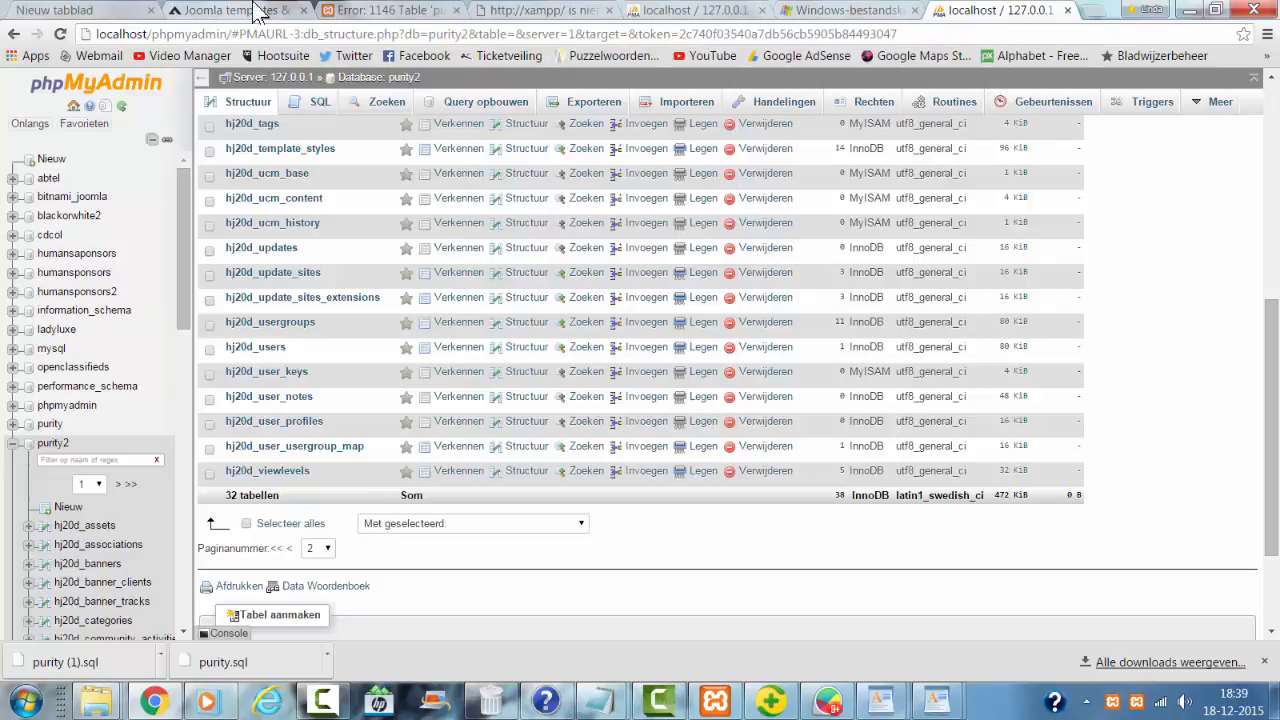
mouse_move(612, 12)
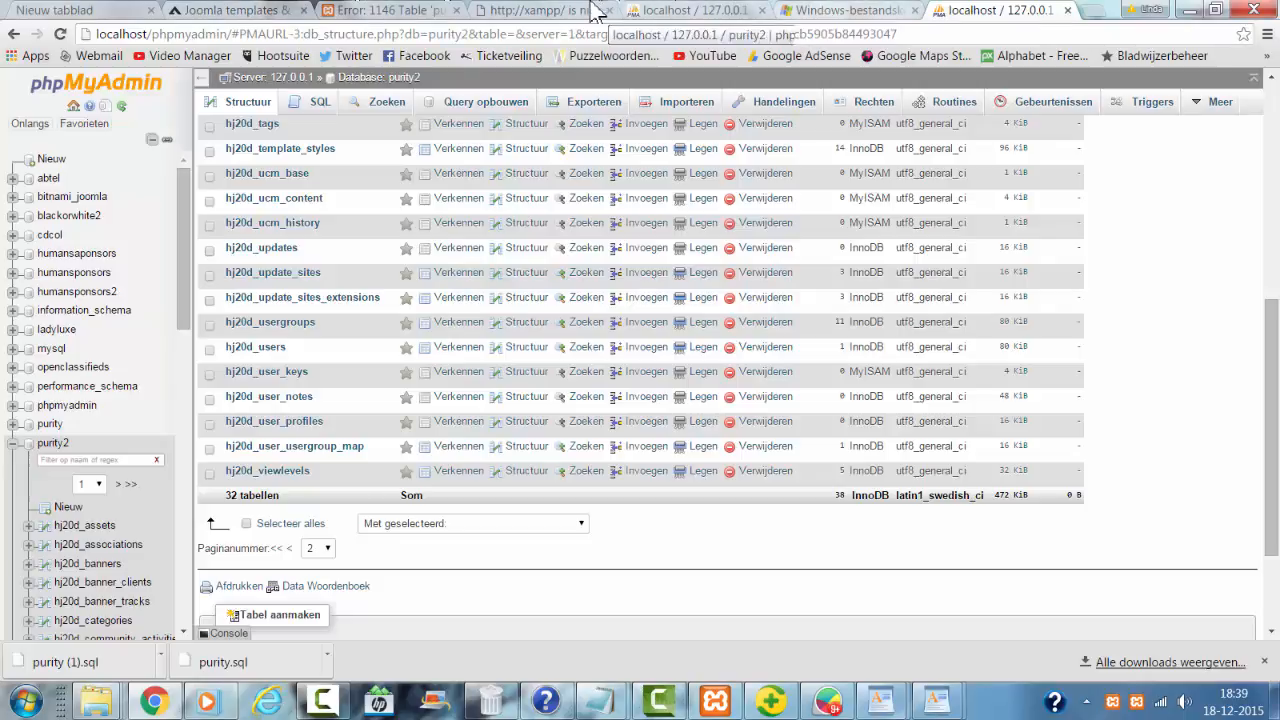
Return to the Purity - Administrator tab so the template edit page reloads
left_click(400, 12)
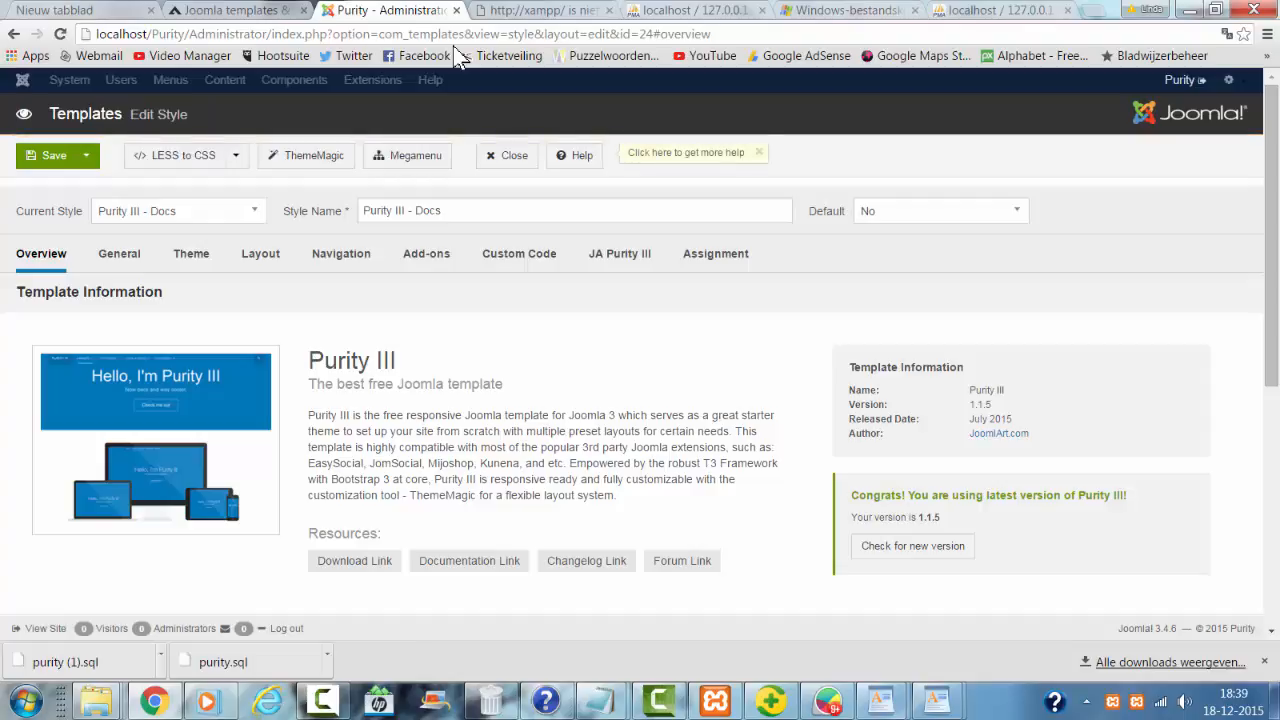
mouse_move(128, 164)
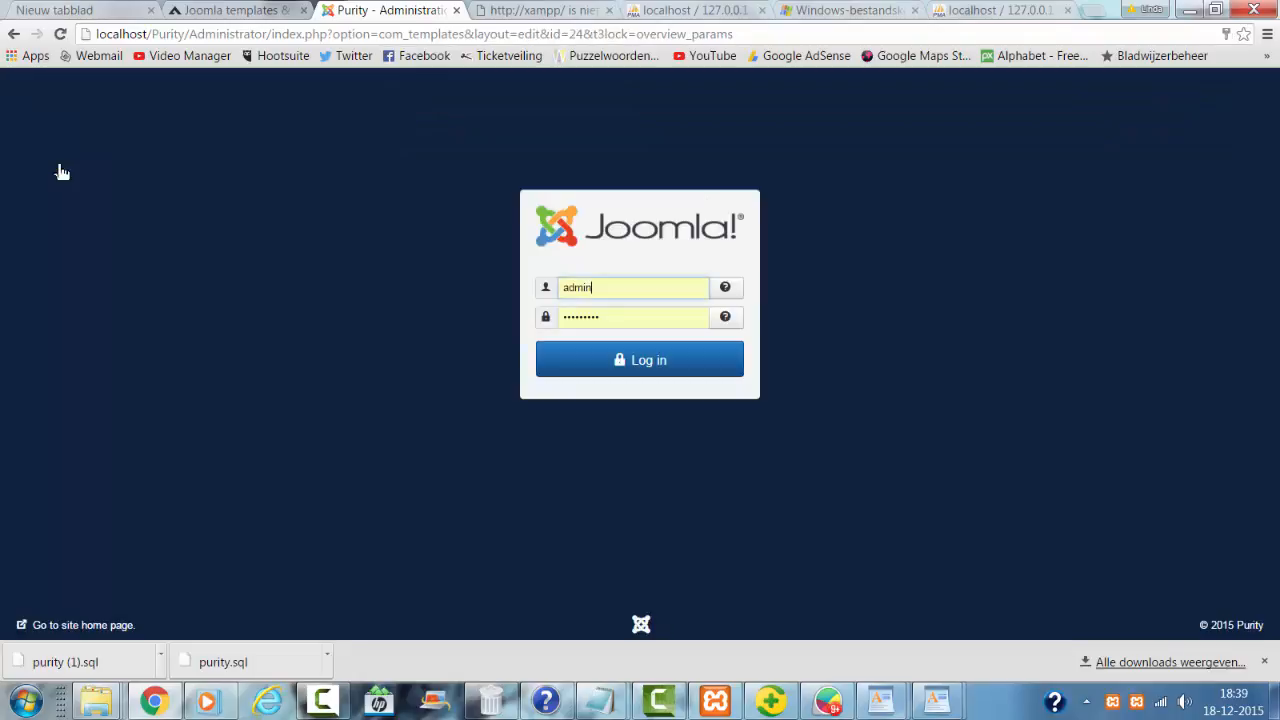
Log in, go to Extensions > Templates, and reopen the Purity III - Docs style
left_click(640, 360)
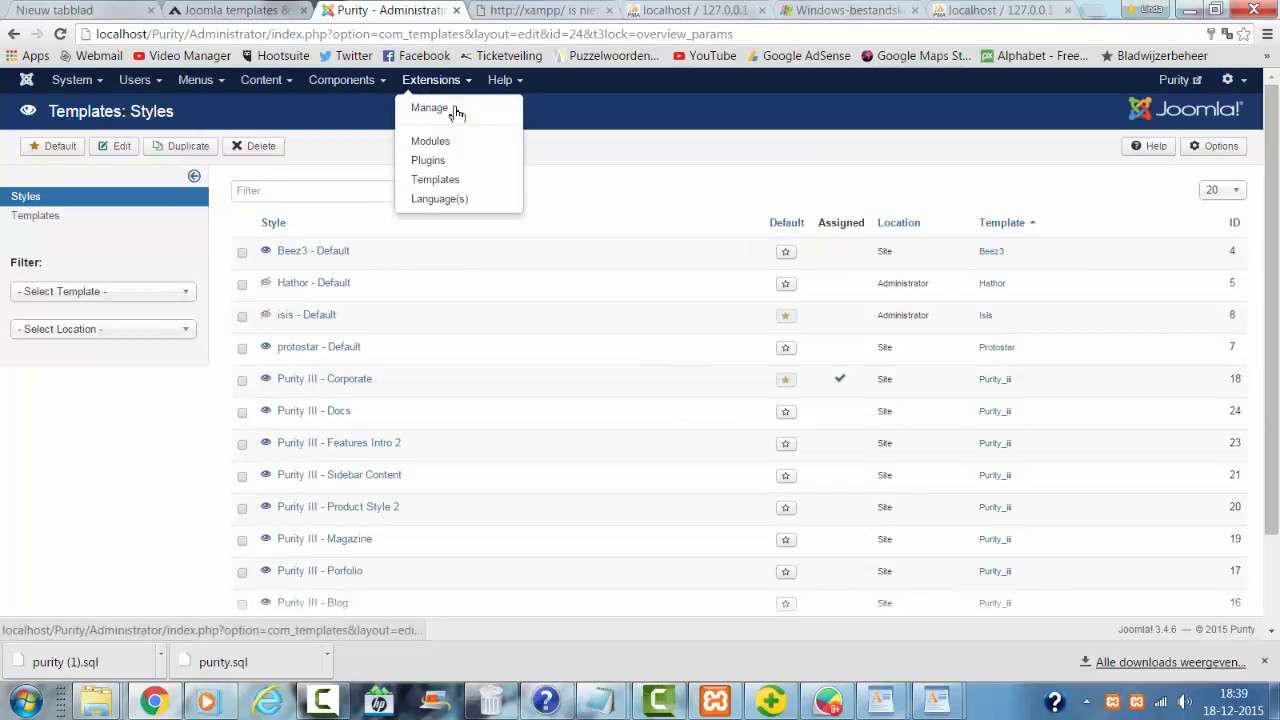
left_click(420, 108)
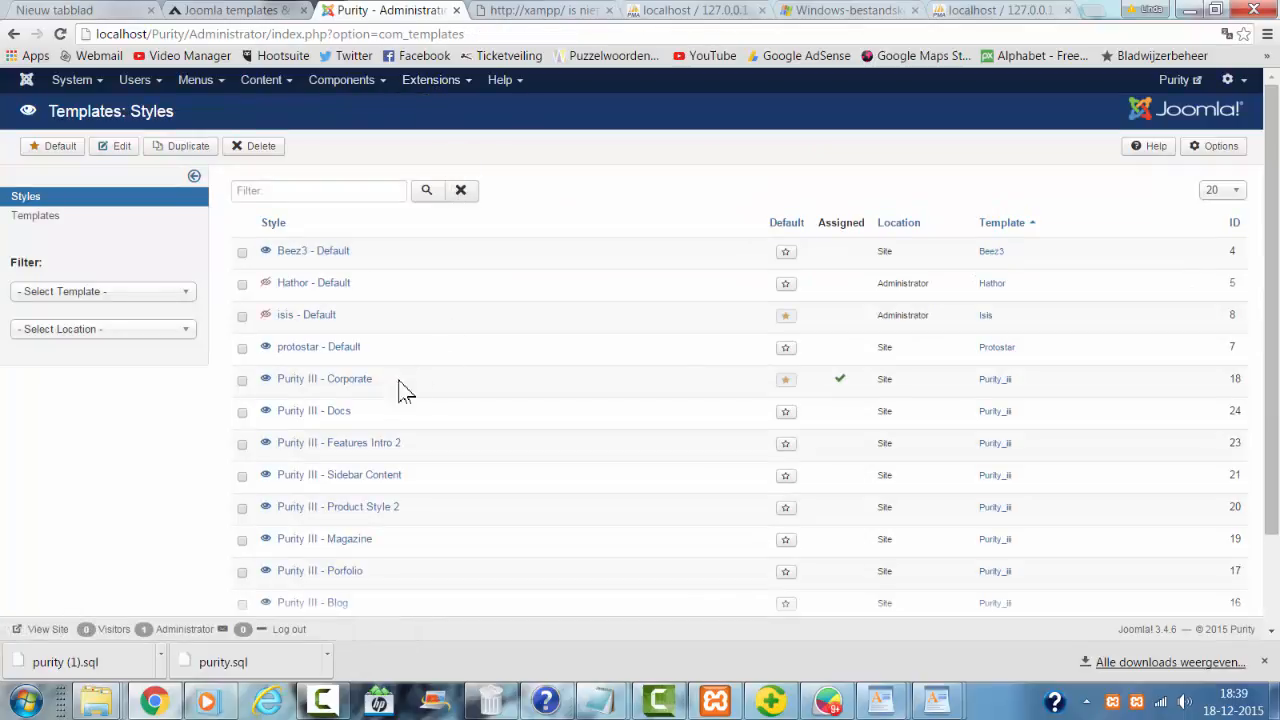
left_click(312, 410)
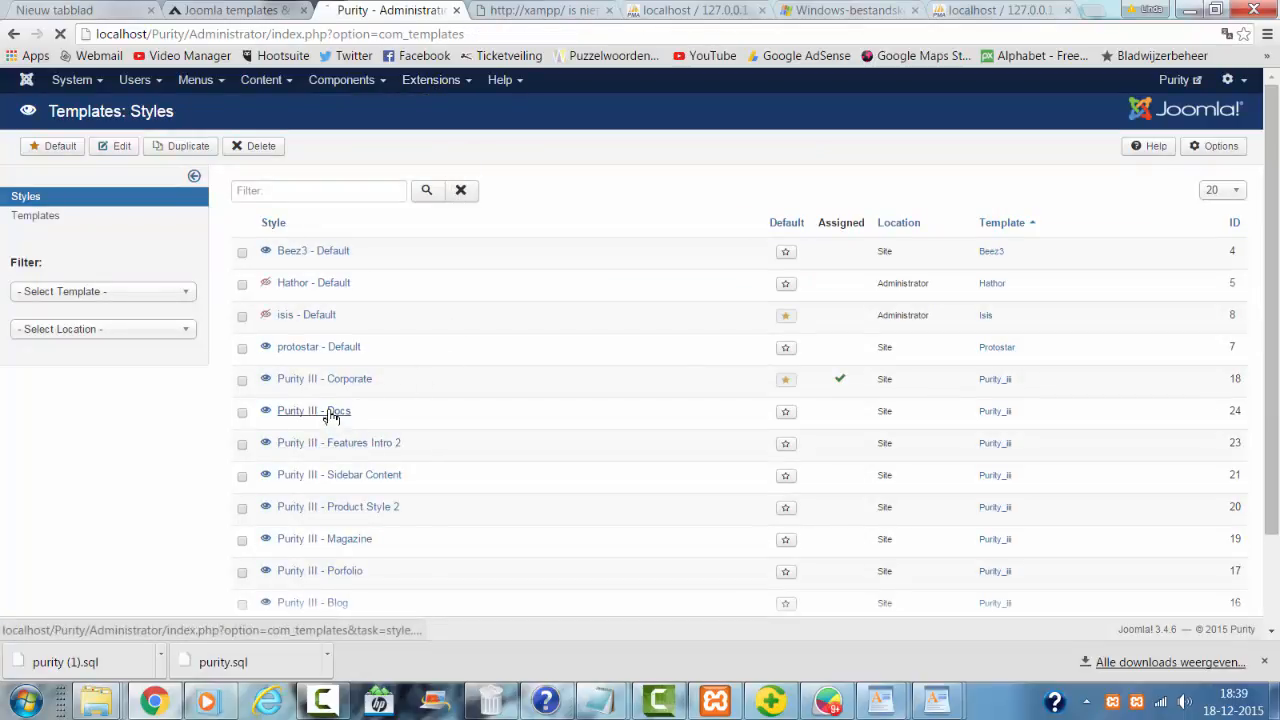
left_click(312, 412)
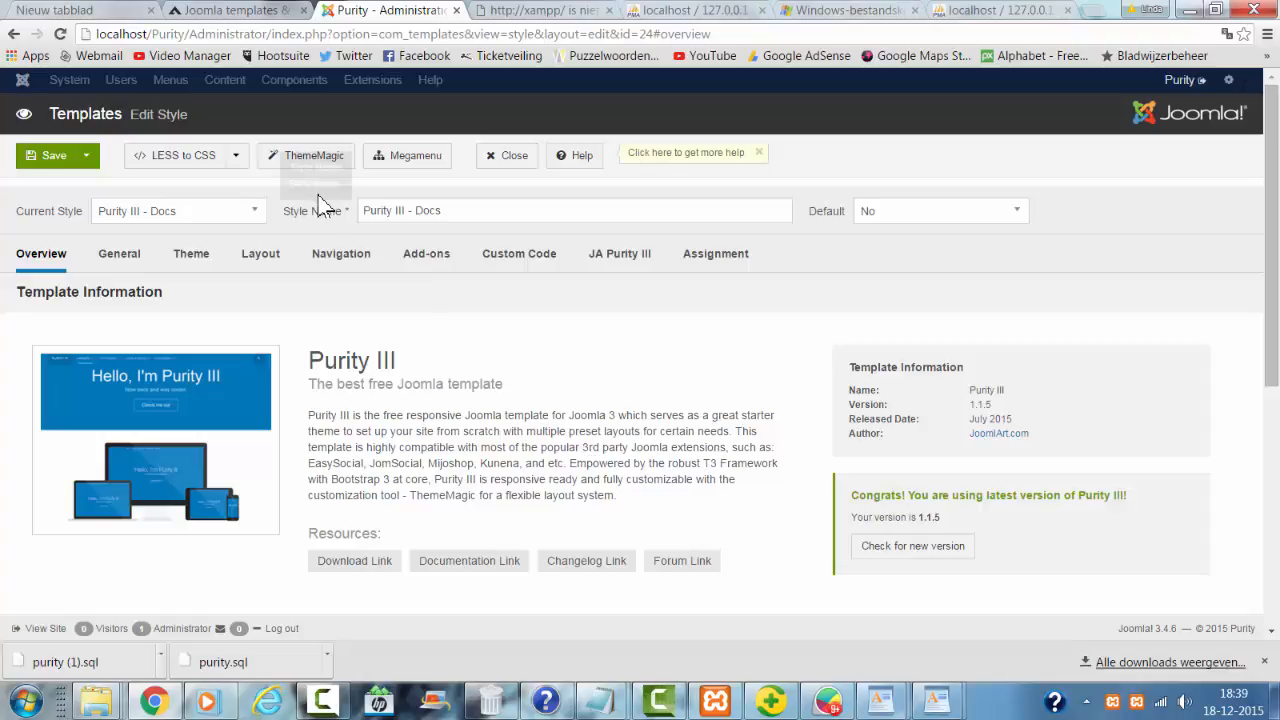
mouse_move(548, 106)
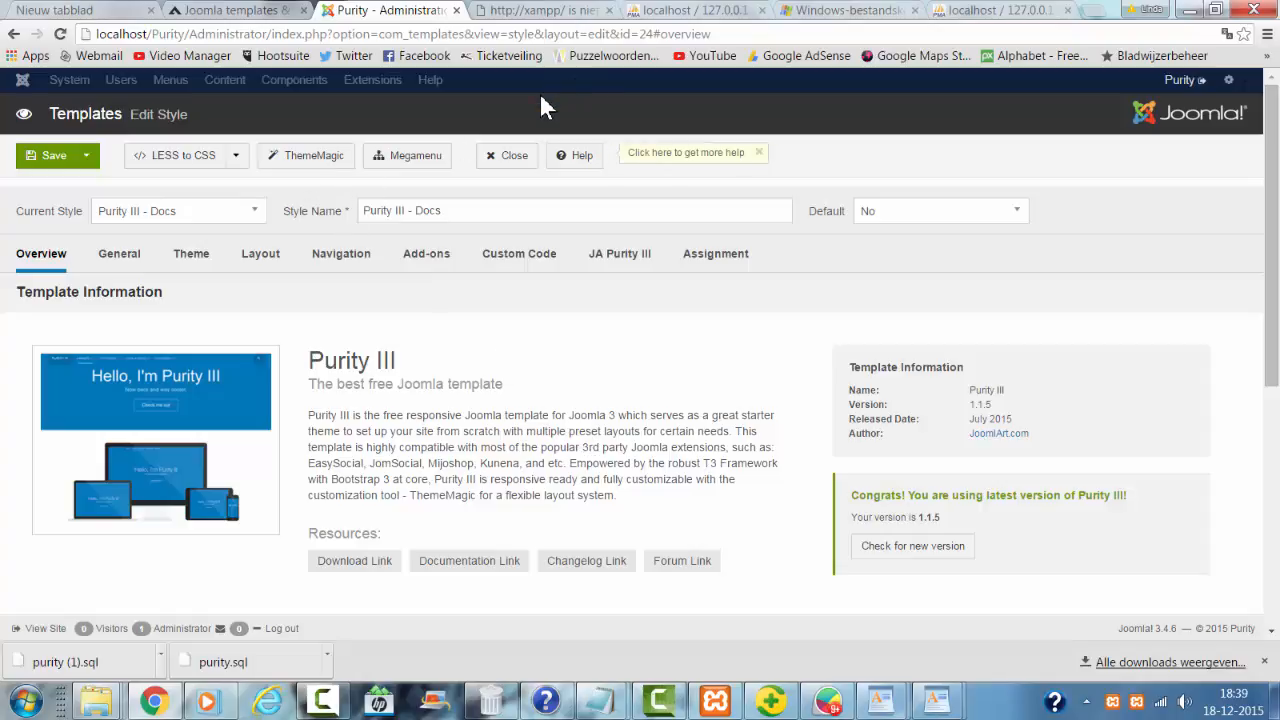